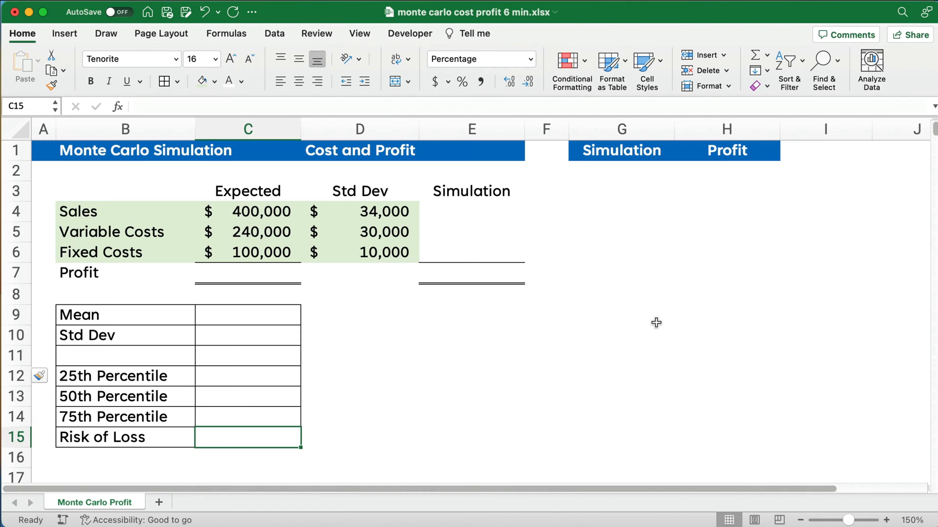
{"action": "mouse_move", "coordinate": [100, 221]}
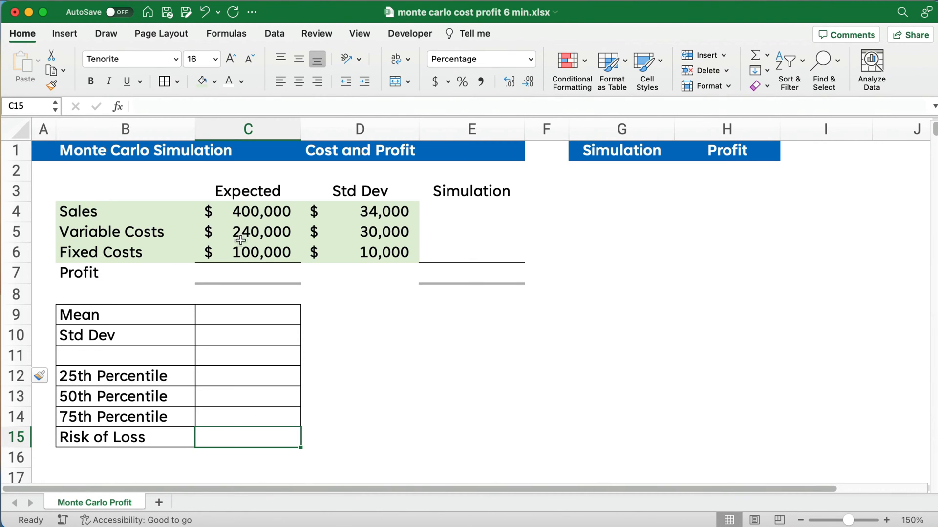
{"action": "mouse_move", "coordinate": [251, 205]}
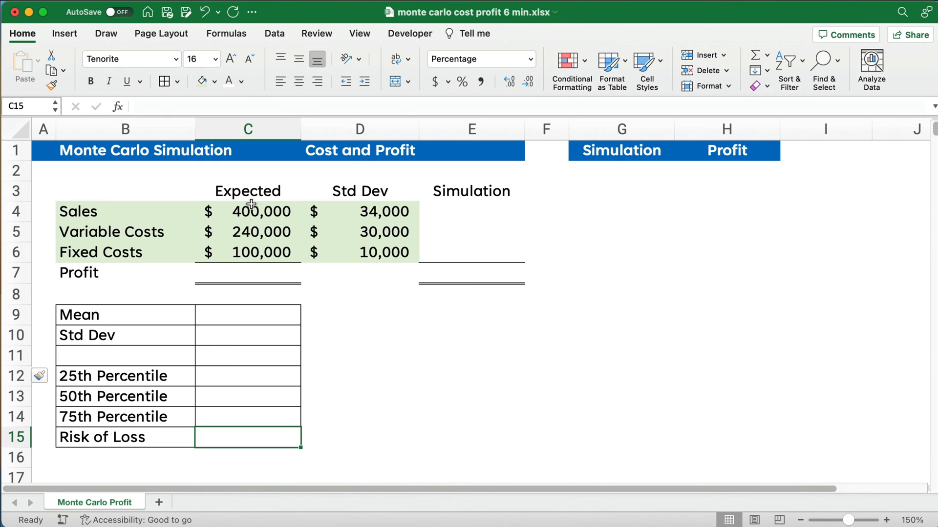
{"action": "mouse_move", "coordinate": [384, 247]}
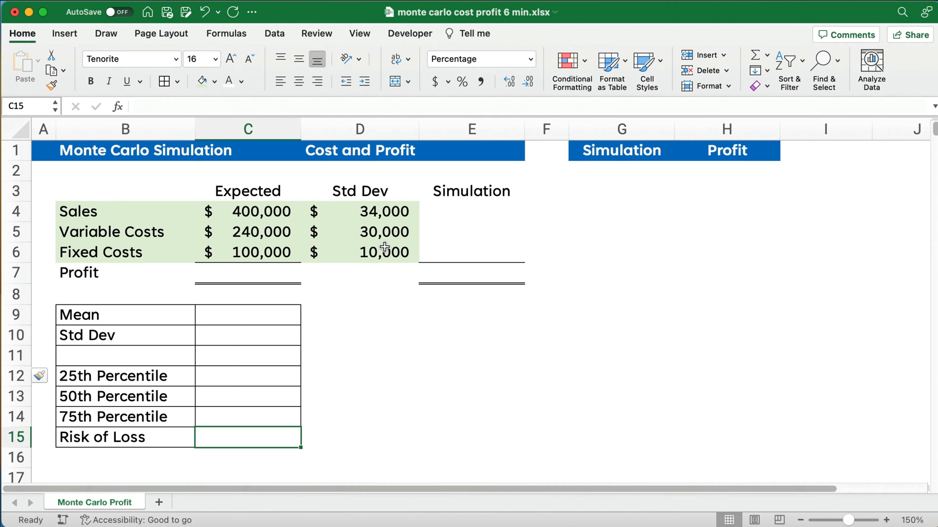
Enter =C4-C5-C6 in C7 for $60,000 expected profit and copy it into E7.
{"action": "left_click", "coordinate": [247, 273]}
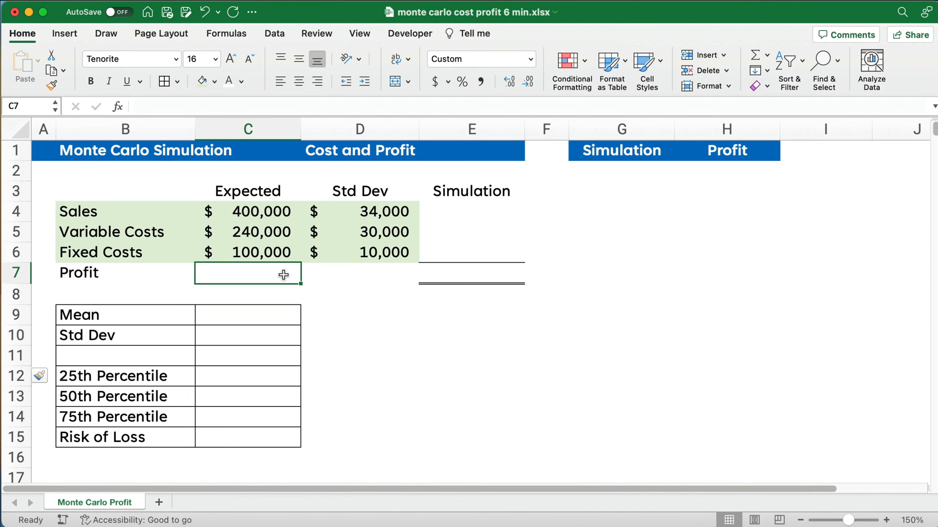
{"action": "type", "text": "="}
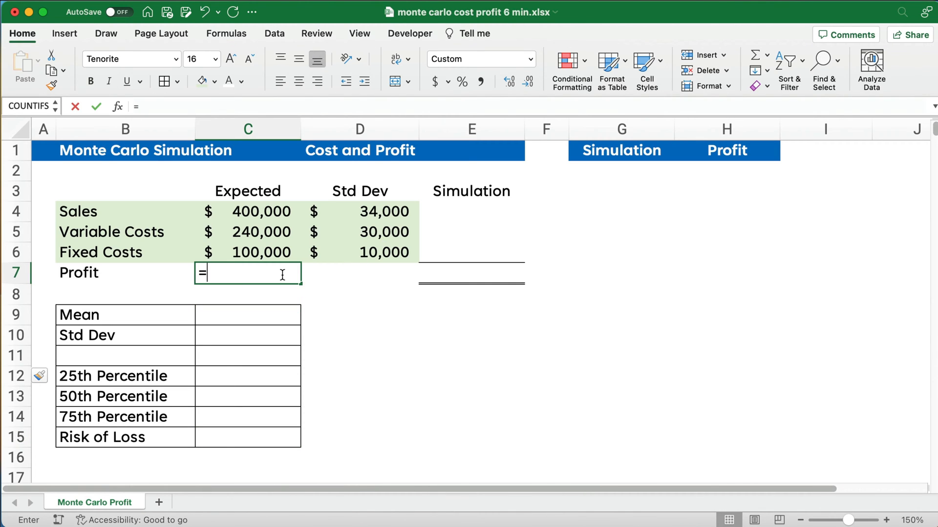
{"action": "left_click", "coordinate": [248, 211]}
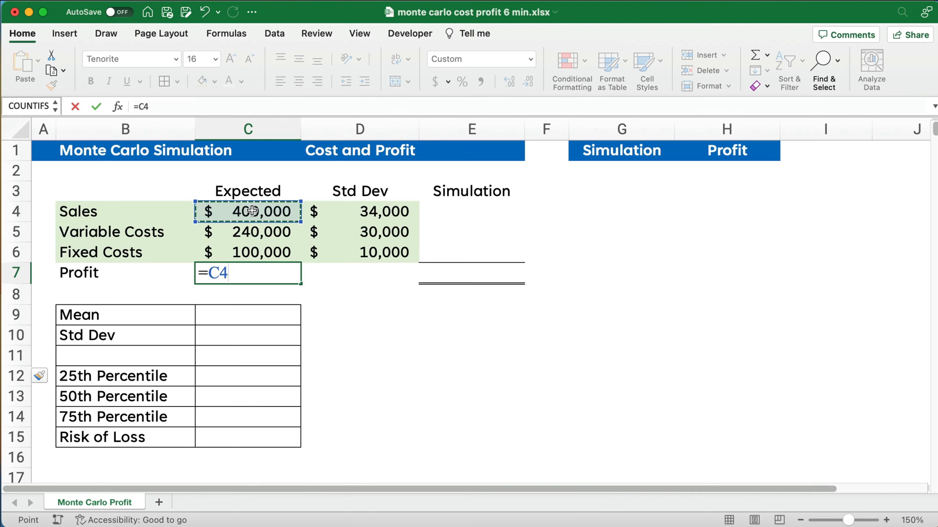
{"action": "type", "text": "-"}
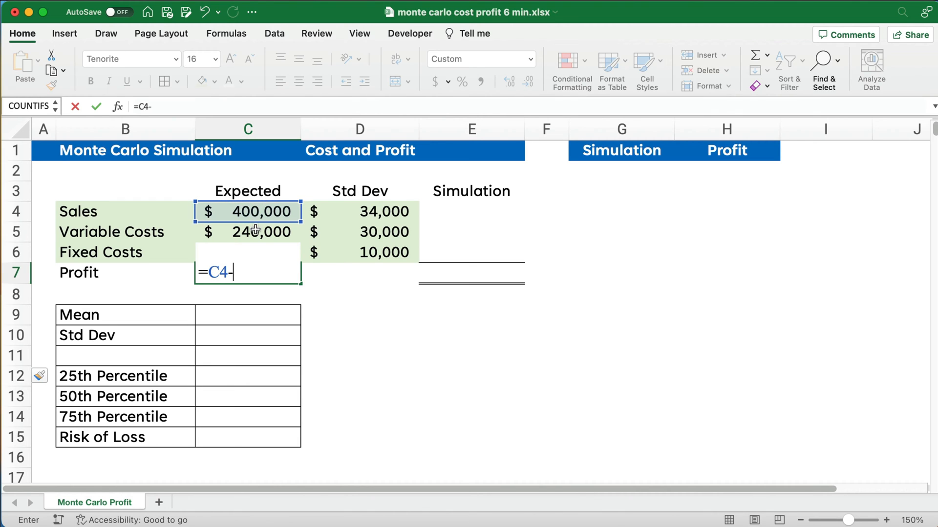
{"action": "left_click", "coordinate": [247, 232]}
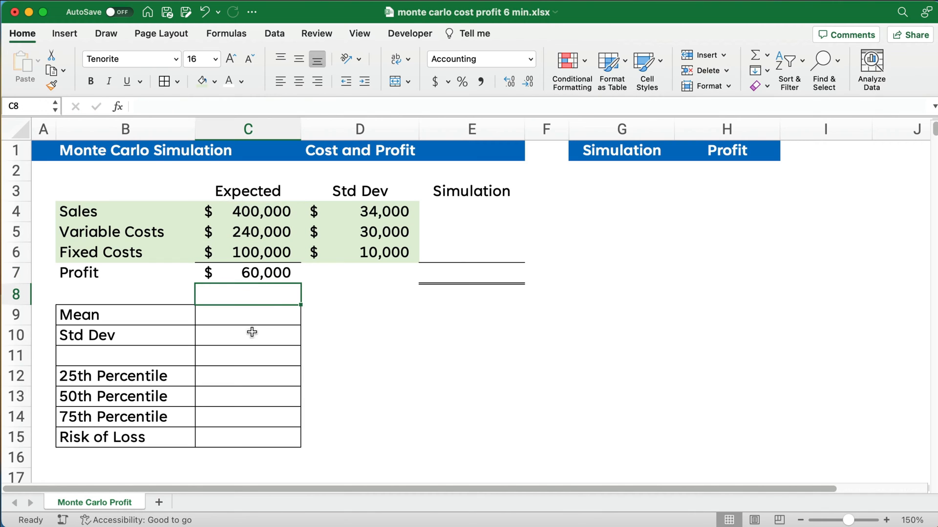
{"action": "left_click", "coordinate": [247, 272]}
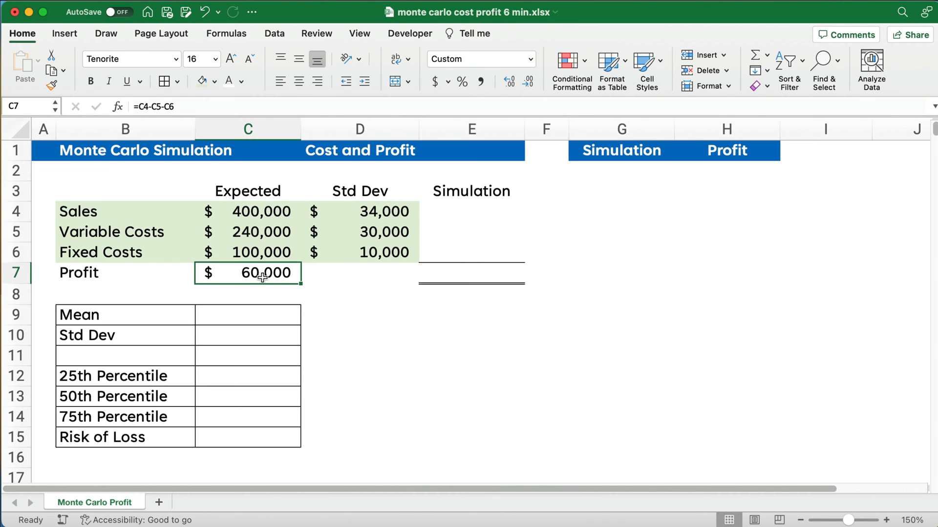
{"action": "left_click", "coordinate": [471, 273]}
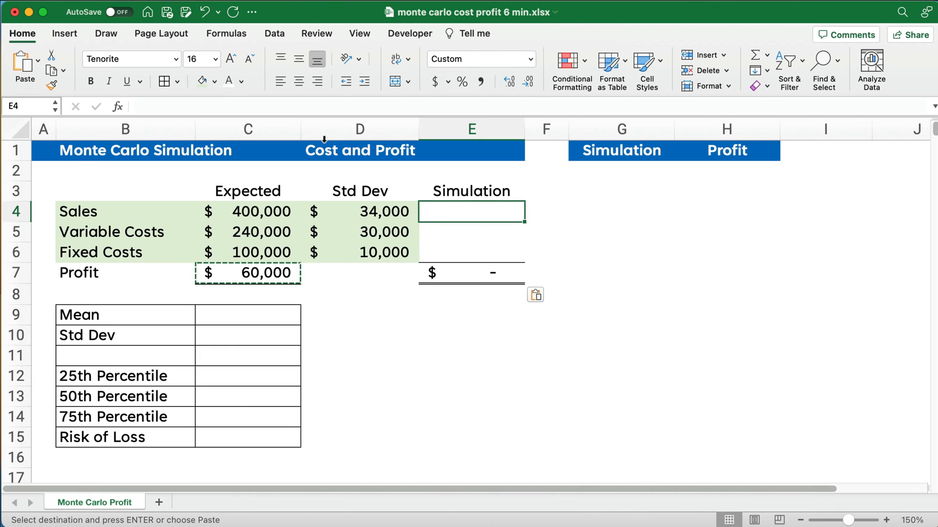
Enter =NORM.INV(RAND(),C4,D4) in E4 and fill it down to E6.
{"action": "type", "text": "="}
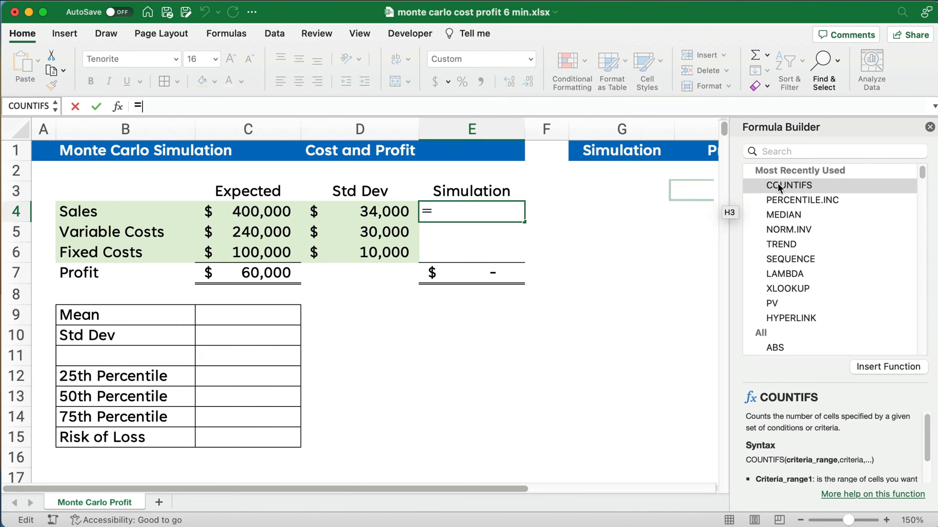
{"action": "type", "text": "n"}
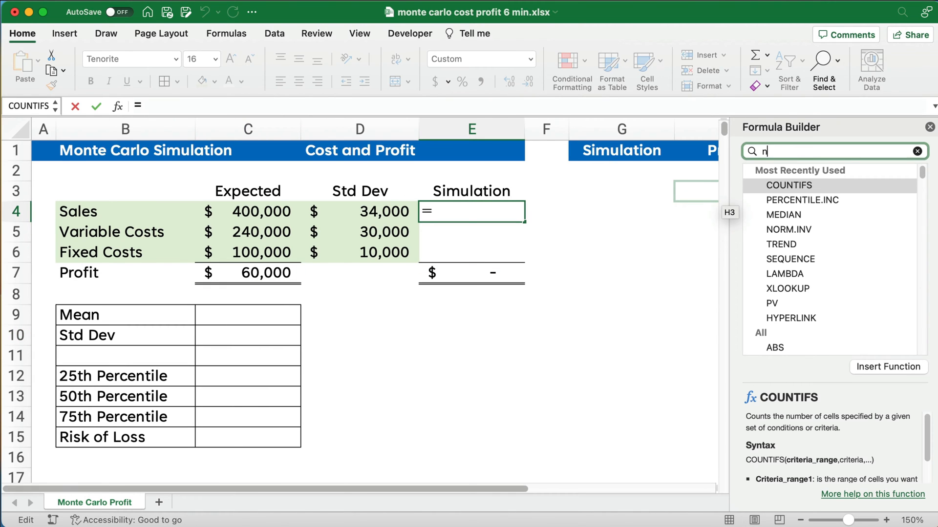
{"action": "type", "text": "orm"}
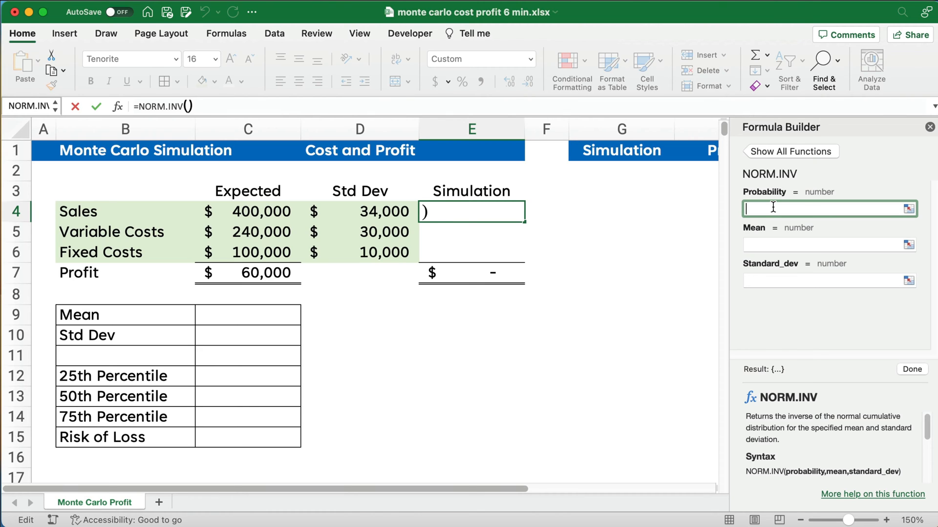
{"action": "type", "text": "rand("}
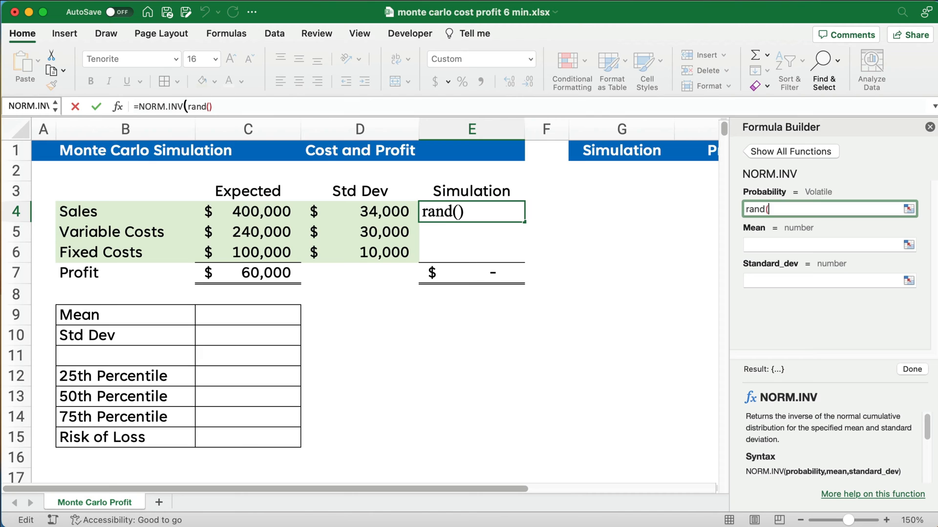
{"action": "type", "text": ")"}
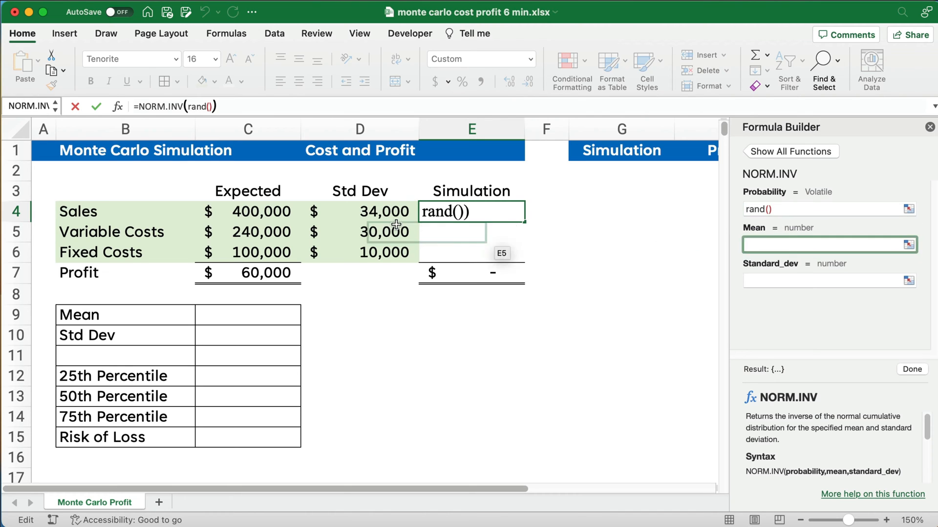
{"action": "left_click", "coordinate": [247, 211]}
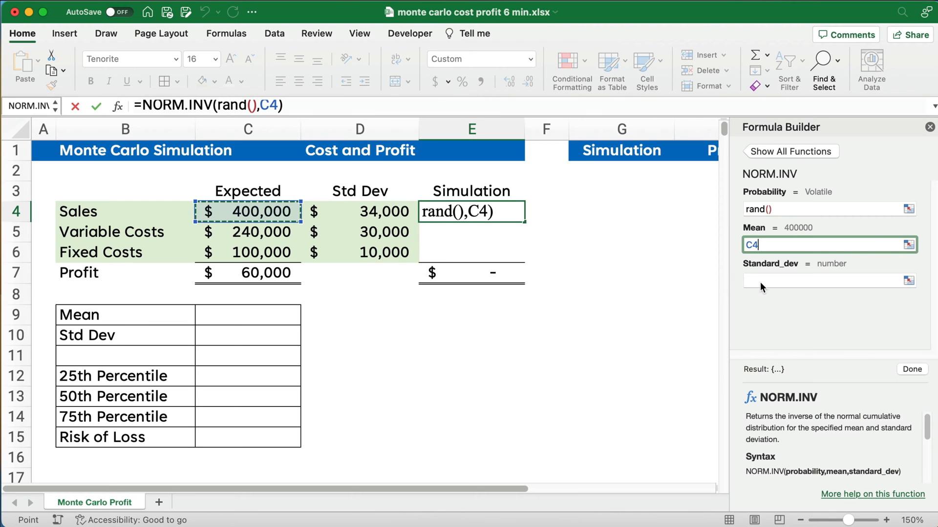
{"action": "left_click", "coordinate": [359, 211]}
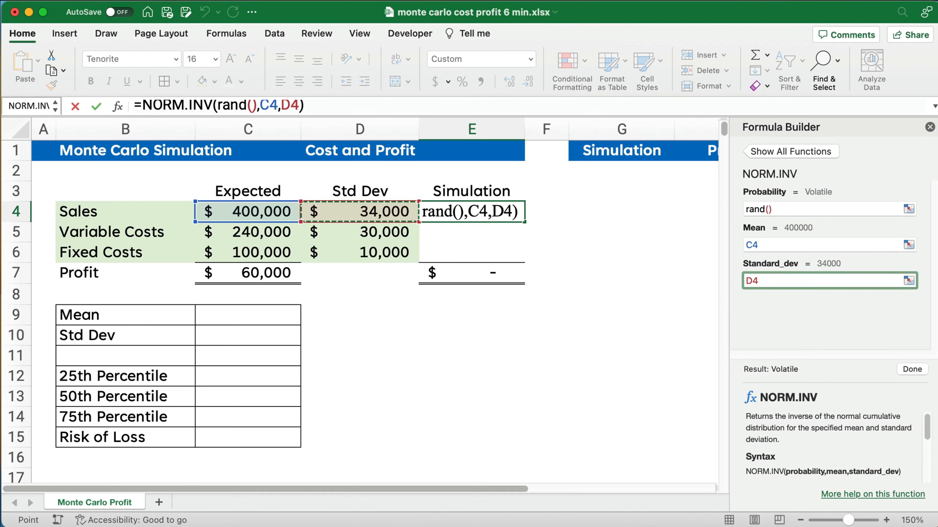
{"action": "left_click", "coordinate": [912, 369]}
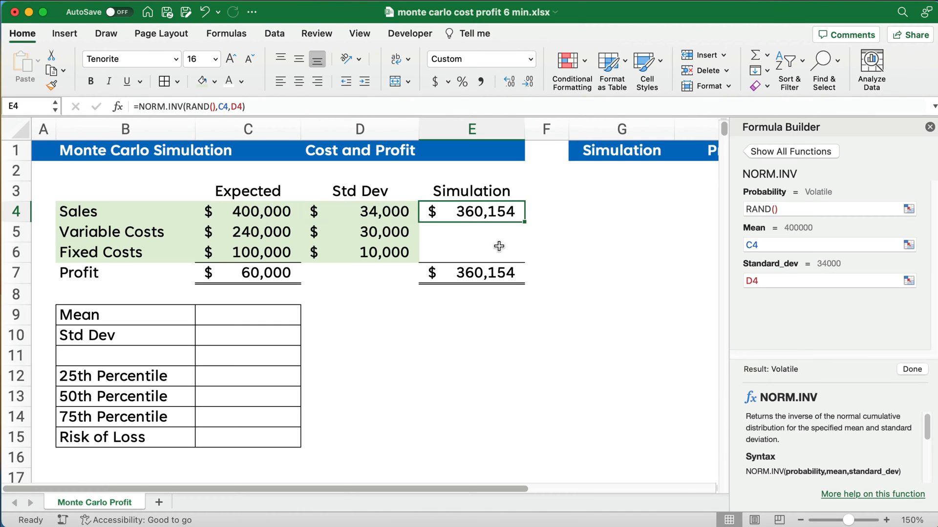
{"action": "mouse_move", "coordinate": [109, 209]}
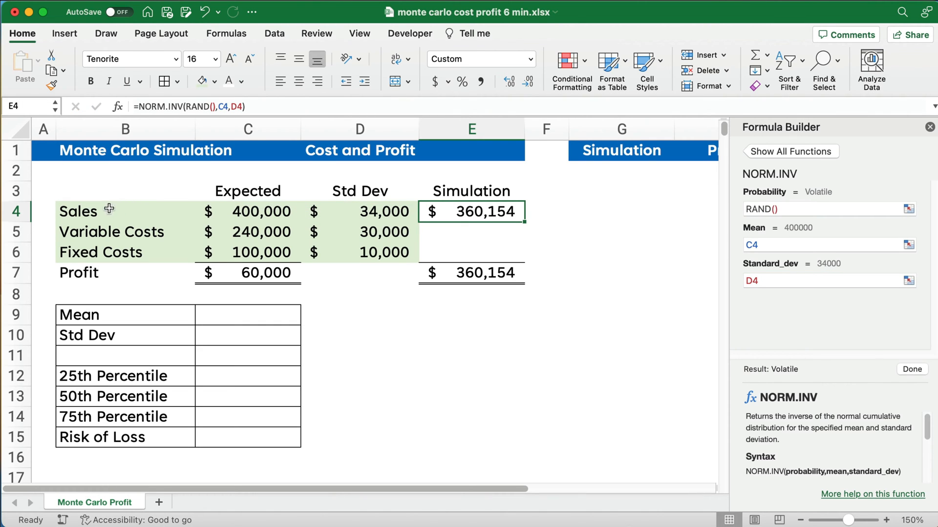
{"action": "mouse_move", "coordinate": [531, 225]}
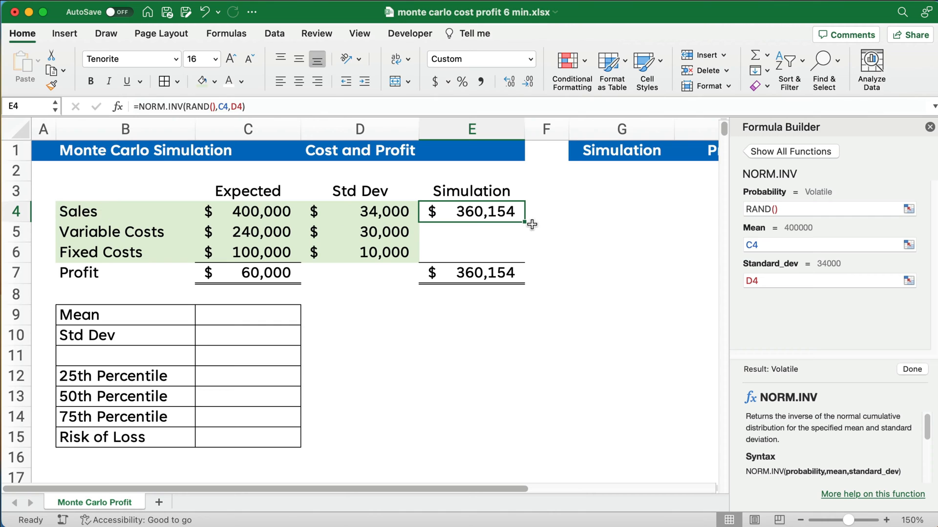
{"action": "left_click_drag", "start_coordinate": [471, 211], "coordinate": [471, 251]}
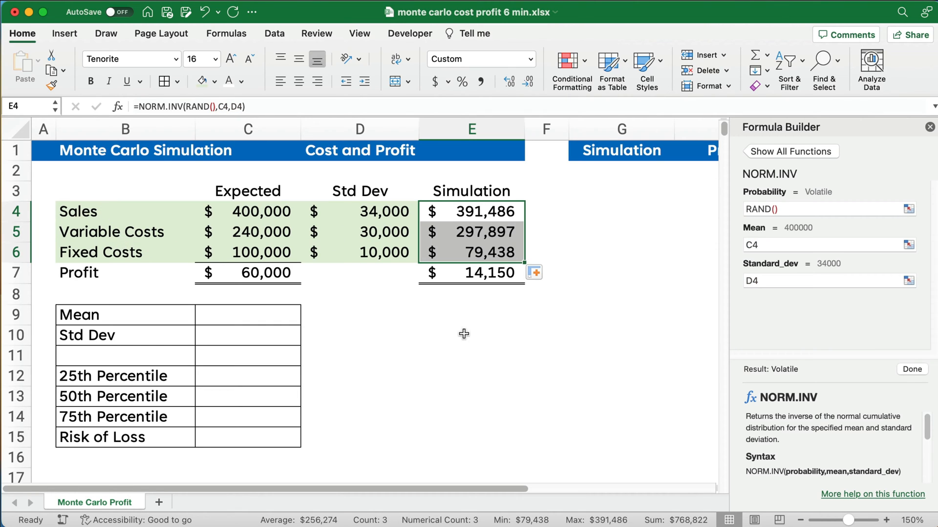
Enter simulation number 1 in G2 and link H2 to simulated profit E7.
{"action": "left_click", "coordinate": [472, 335]}
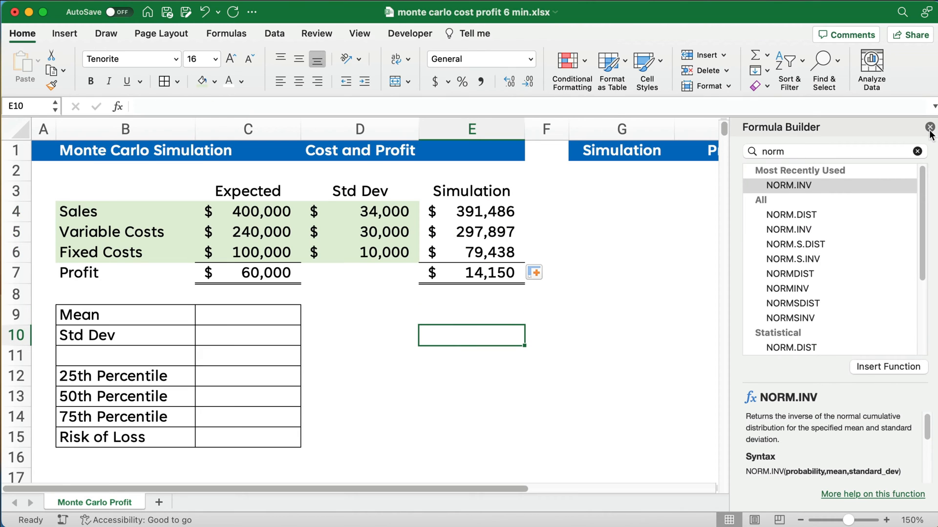
{"action": "left_click", "coordinate": [929, 127]}
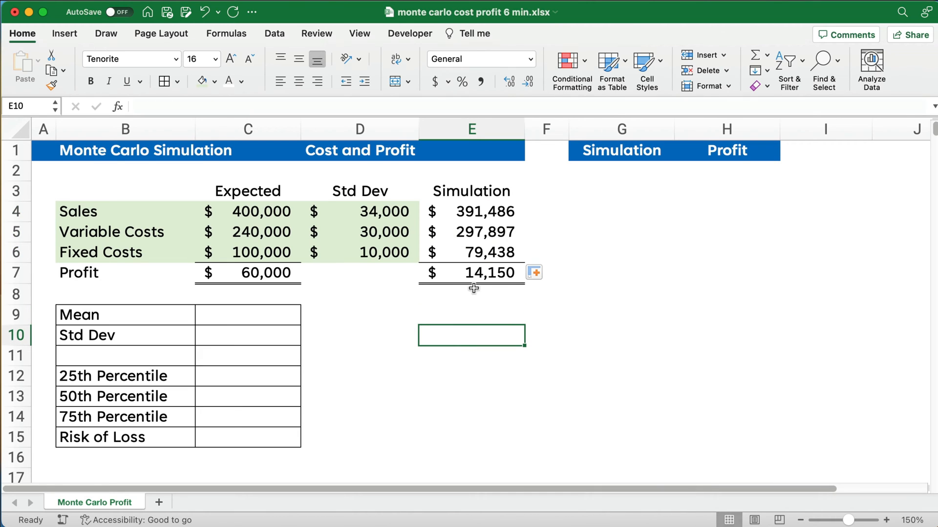
{"action": "mouse_move", "coordinate": [451, 265]}
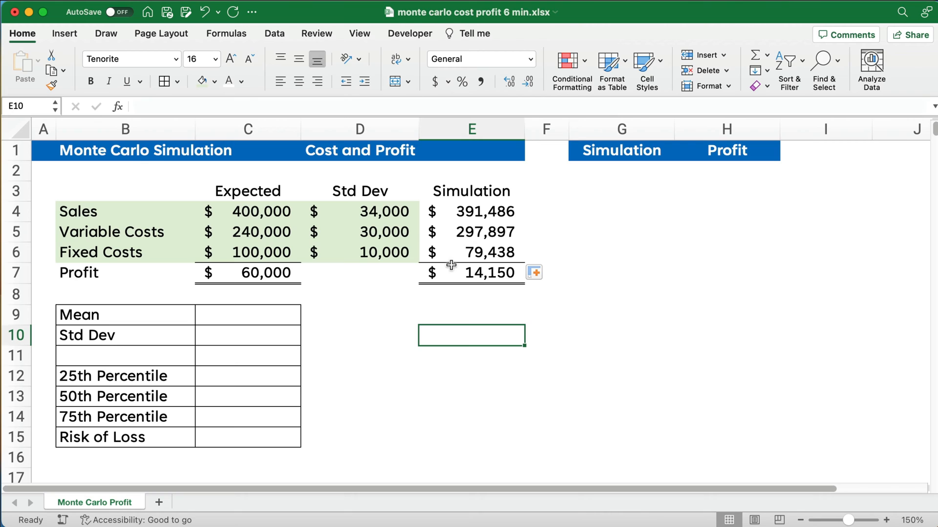
{"action": "mouse_move", "coordinate": [476, 283]}
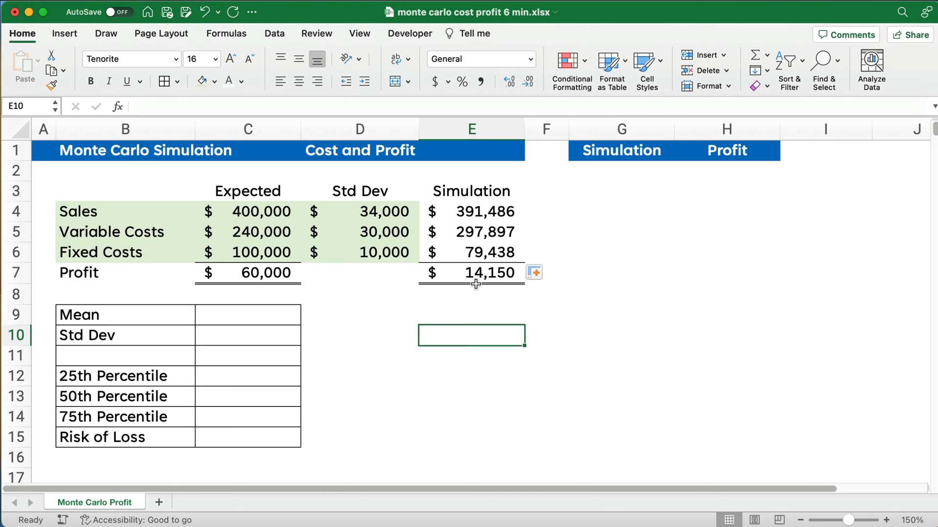
{"action": "mouse_move", "coordinate": [591, 200]}
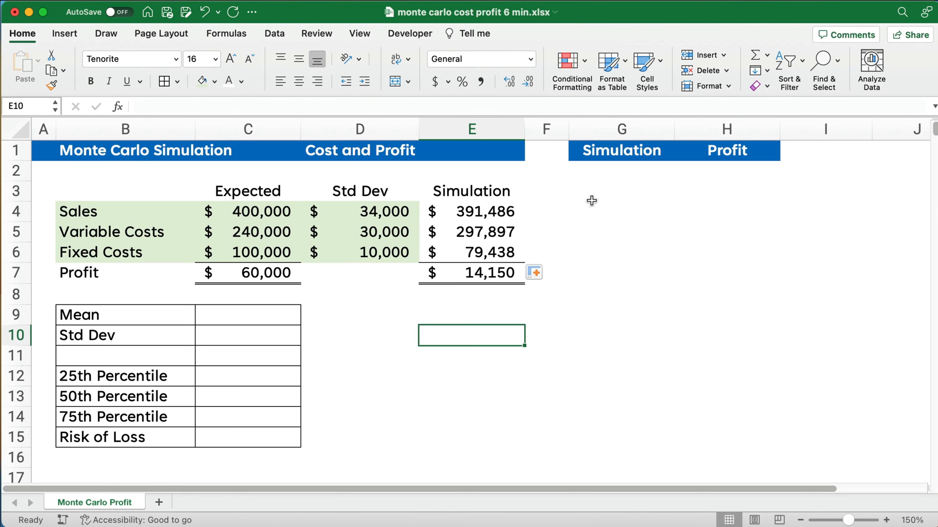
{"action": "type", "text": "1"}
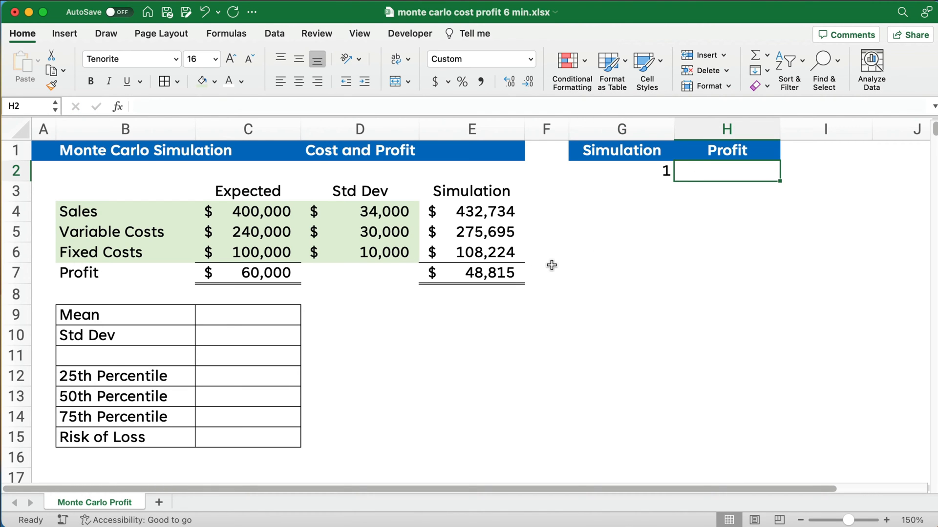
{"action": "left_click", "coordinate": [471, 272]}
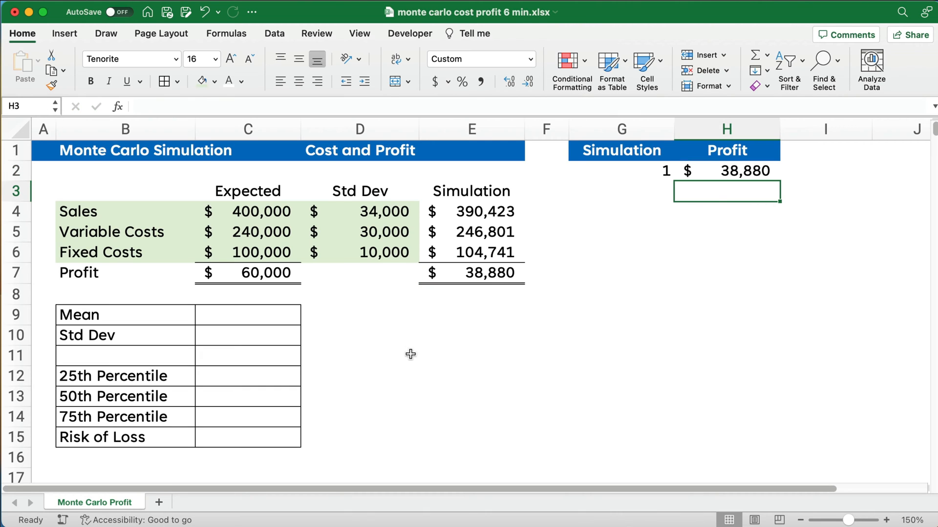
{"action": "left_click", "coordinate": [546, 355]}
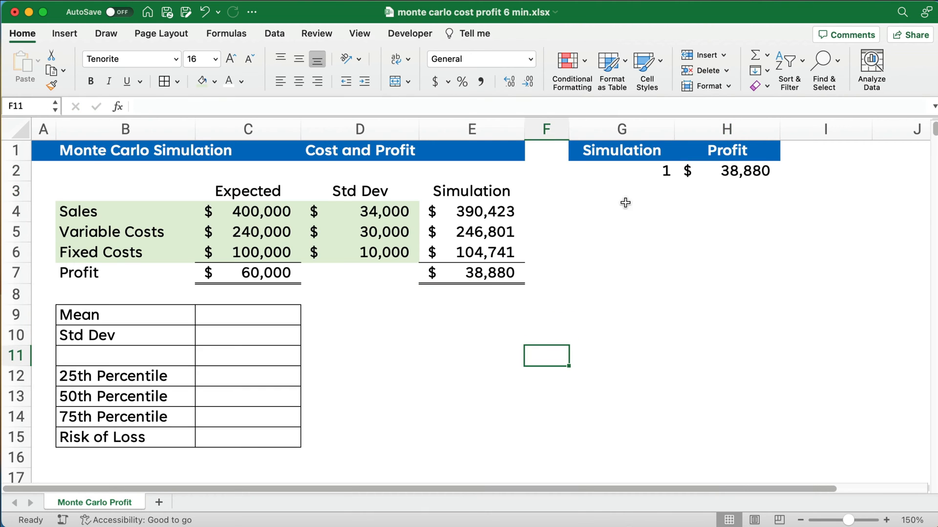
Fill G2 down the column as a linear series with step 1, stopping at 1000.
{"action": "left_click", "coordinate": [620, 171]}
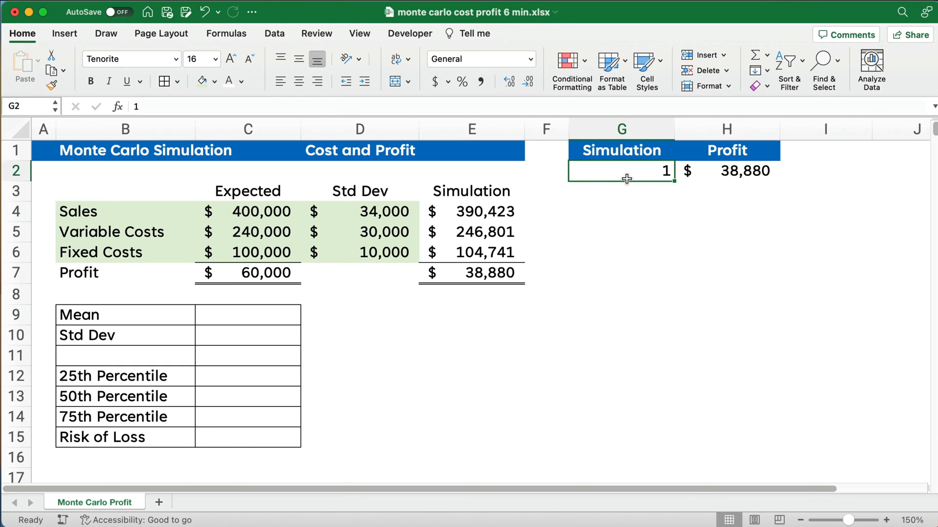
{"action": "mouse_move", "coordinate": [52, 55]}
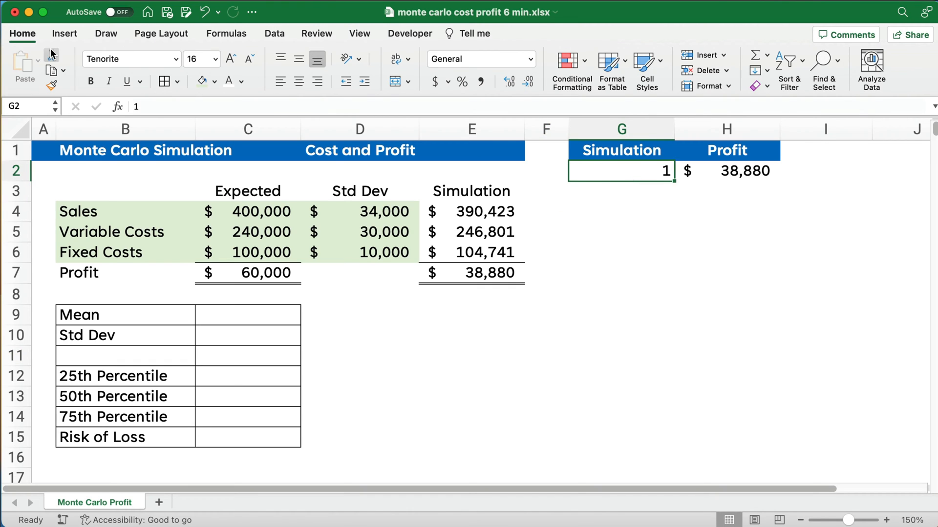
{"action": "left_click", "coordinate": [756, 70]}
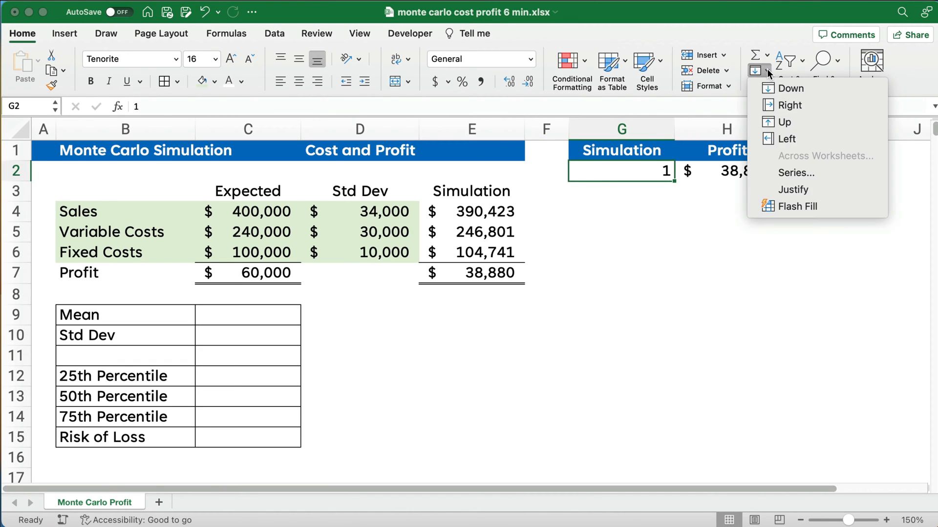
{"action": "left_click", "coordinate": [796, 173]}
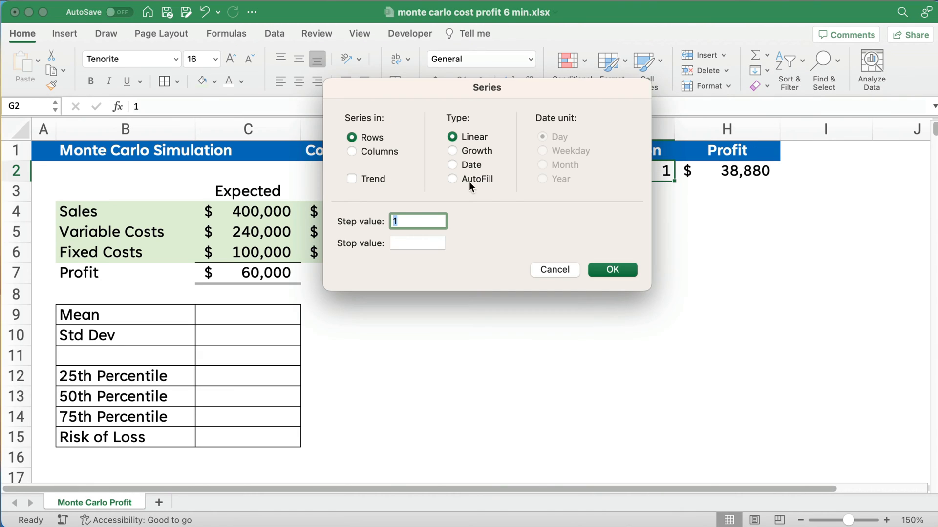
{"action": "left_click", "coordinate": [352, 151]}
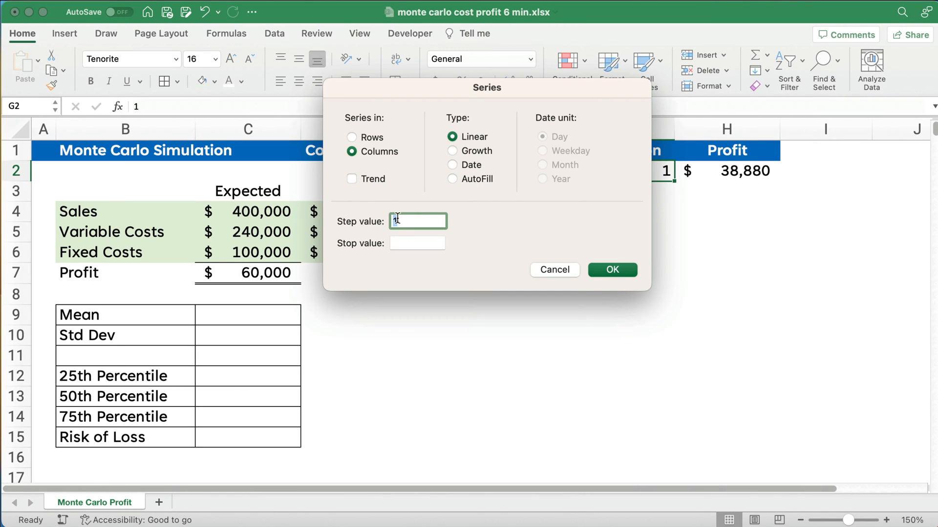
{"action": "left_click", "coordinate": [417, 243]}
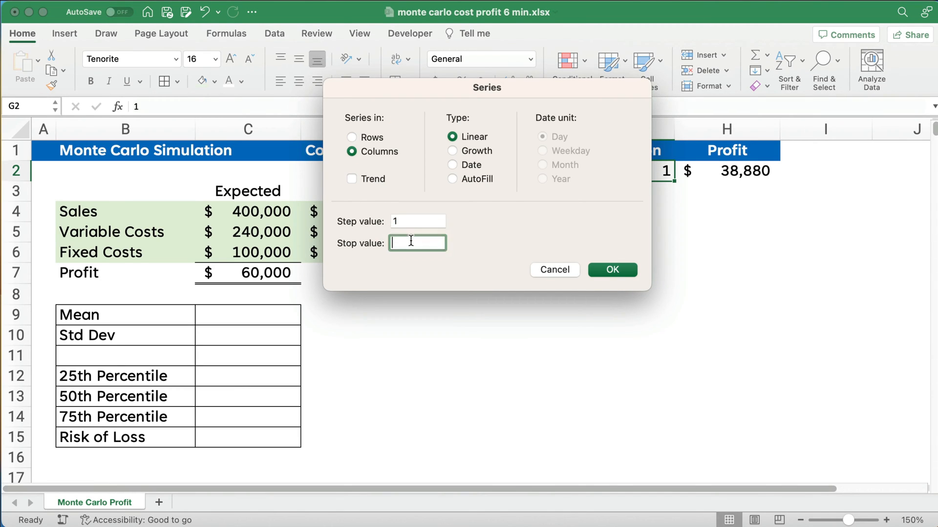
{"action": "type", "text": "1000"}
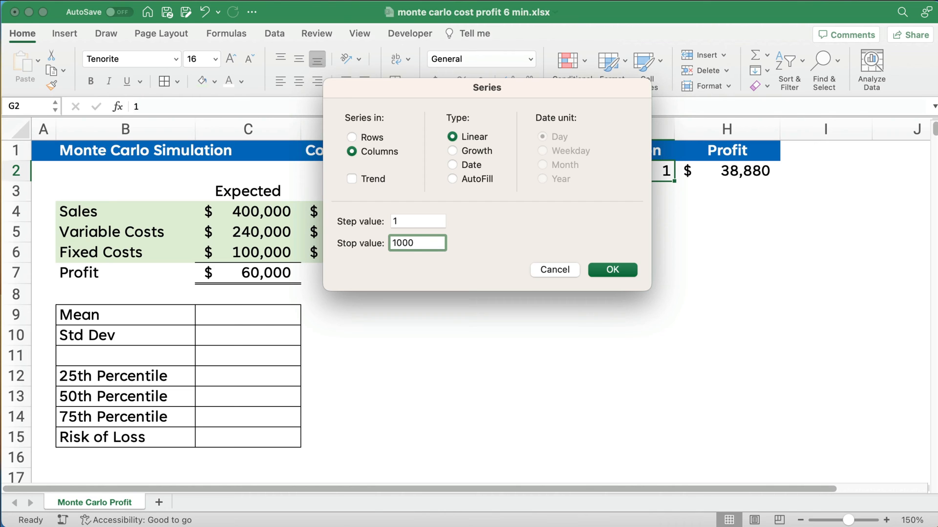
{"action": "left_click", "coordinate": [612, 269]}
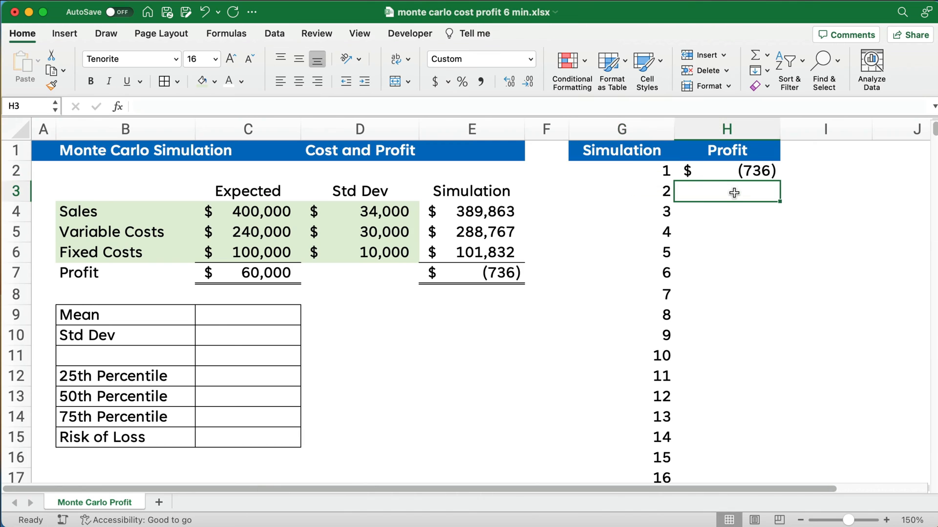
Build a What-If data table on G2:H1001 using I1 as the column input cell.
{"action": "left_click", "coordinate": [621, 171]}
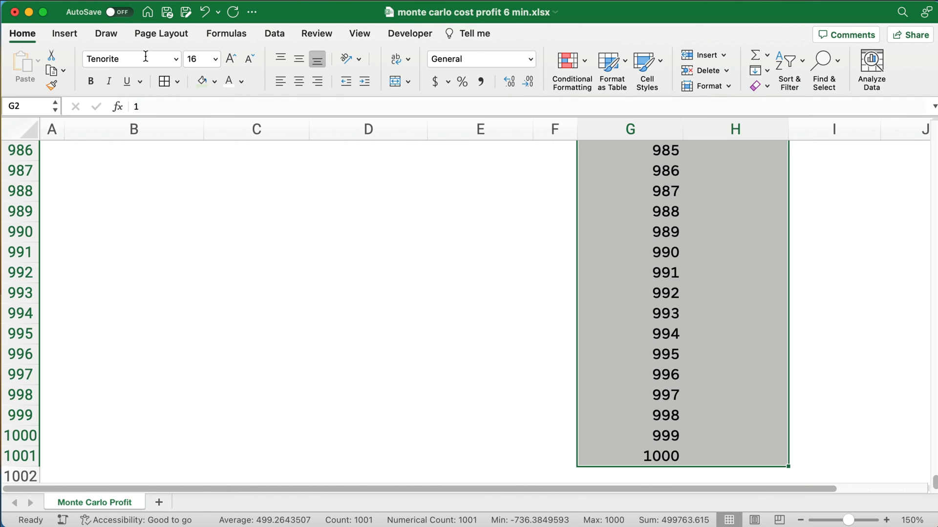
{"action": "left_click", "coordinate": [274, 33]}
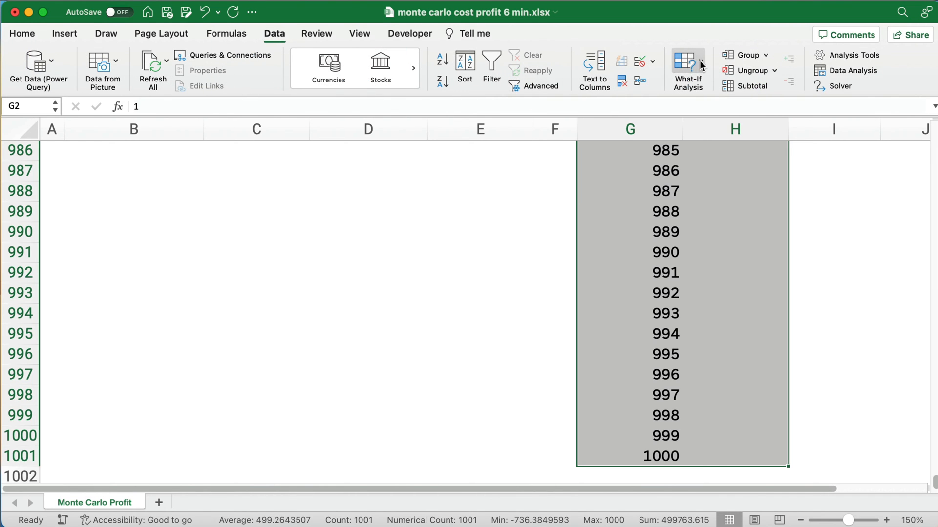
{"action": "left_click", "coordinate": [687, 70]}
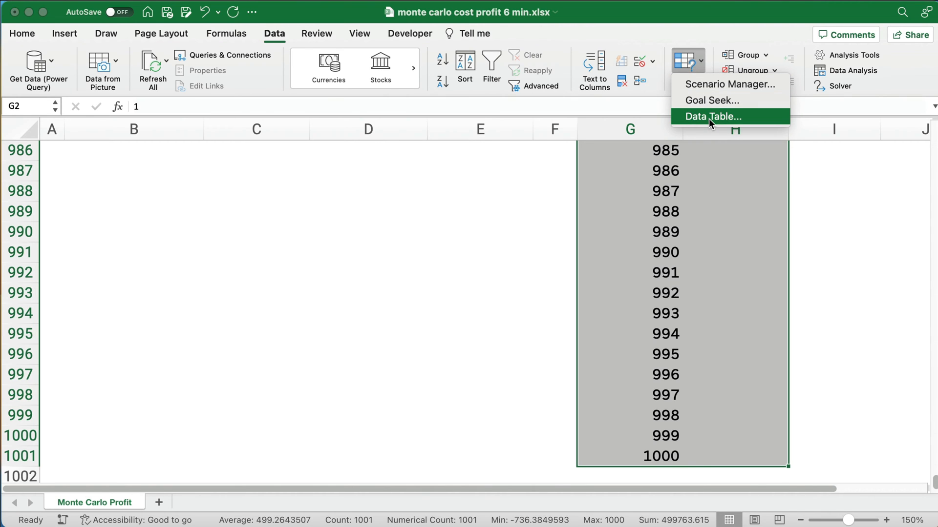
{"action": "left_click", "coordinate": [712, 117]}
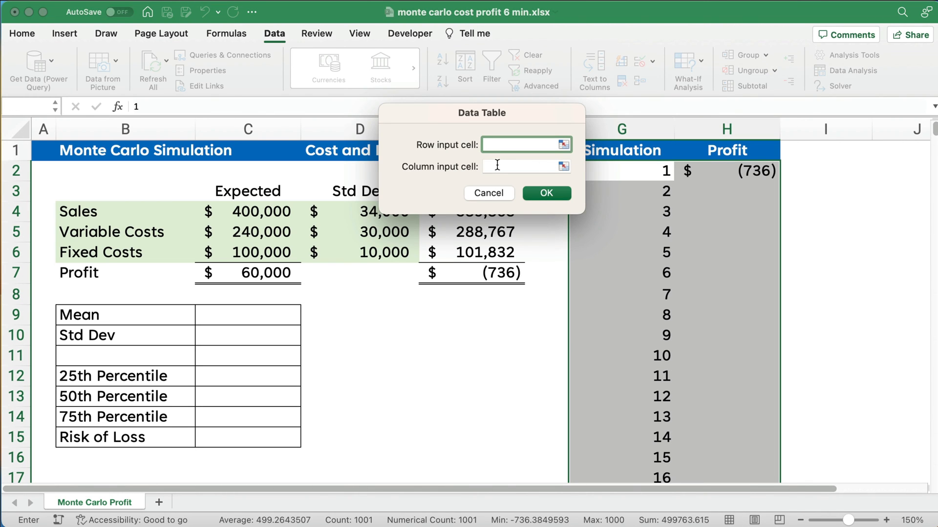
{"action": "left_click", "coordinate": [525, 166]}
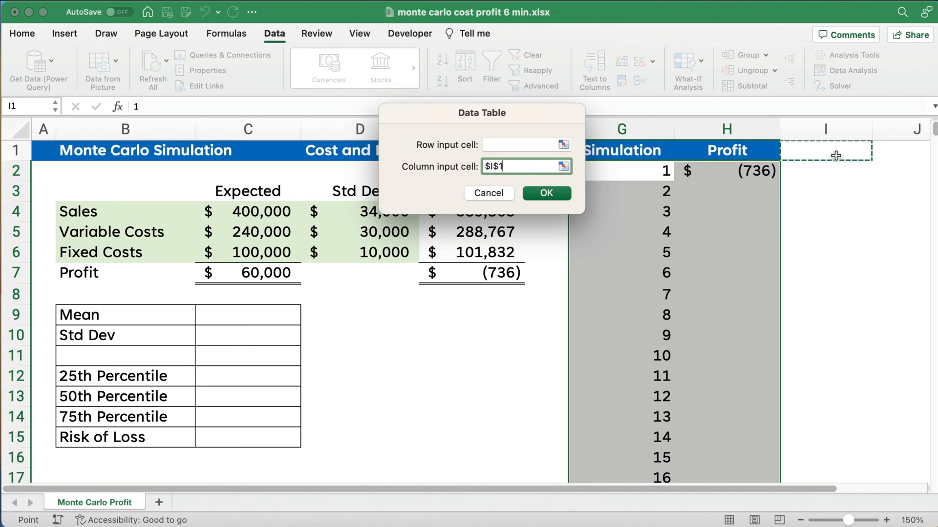
{"action": "left_click", "coordinate": [545, 192]}
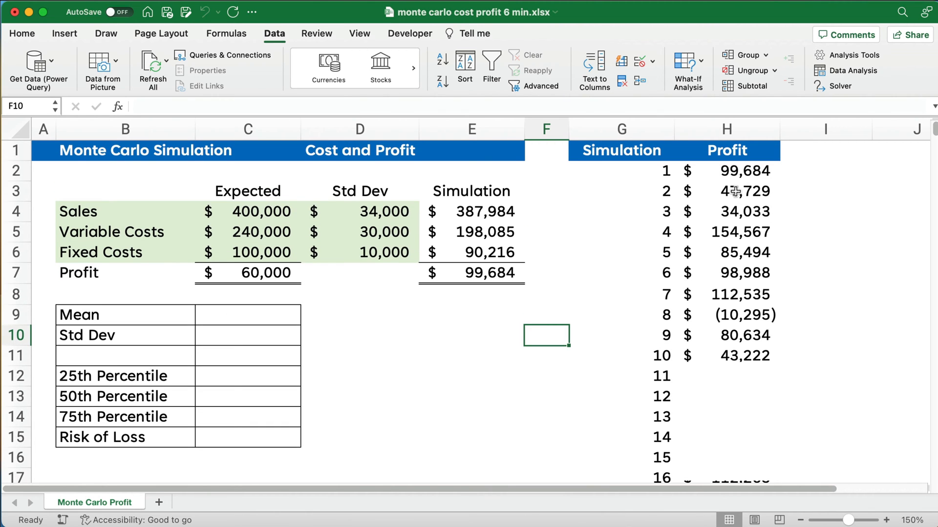
Select the profits from H2 down and start naming the range 'profit'.
{"action": "scroll", "scroll_direction": "down", "scroll_amount": 3}
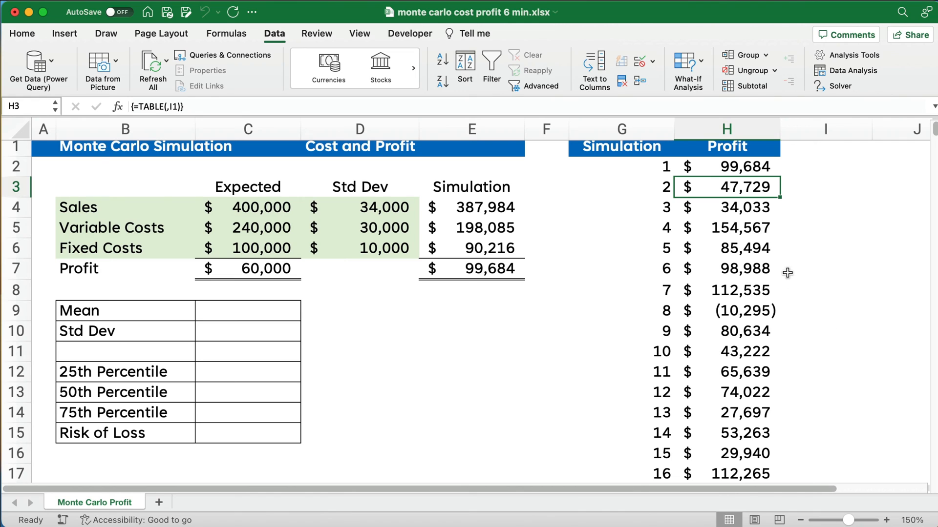
{"action": "mouse_move", "coordinate": [737, 209]}
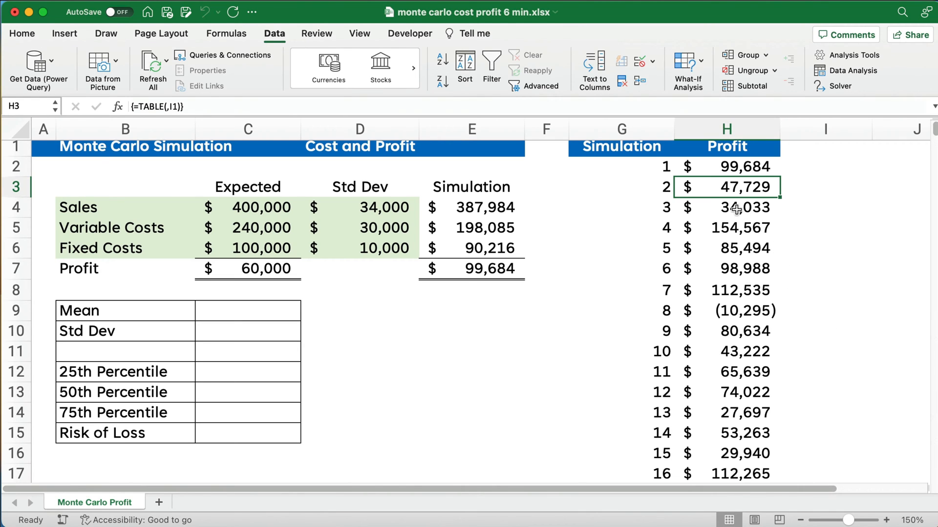
{"action": "left_click", "coordinate": [726, 166]}
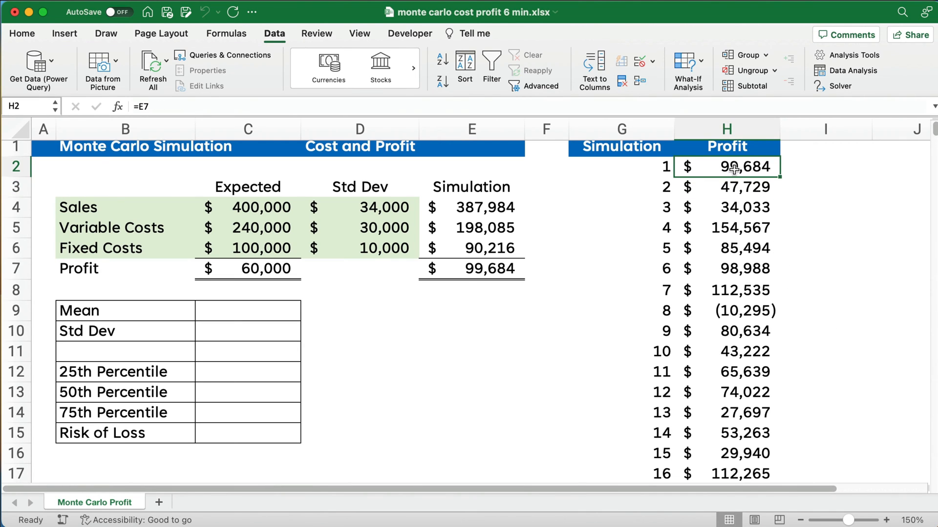
{"action": "scroll", "scroll_direction": "down", "scroll_amount": 3}
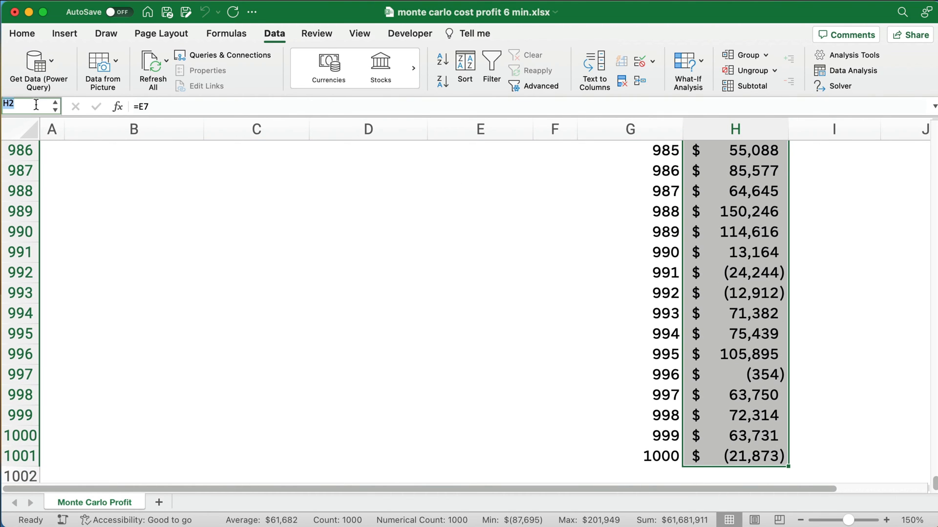
{"action": "type", "text": "P"}
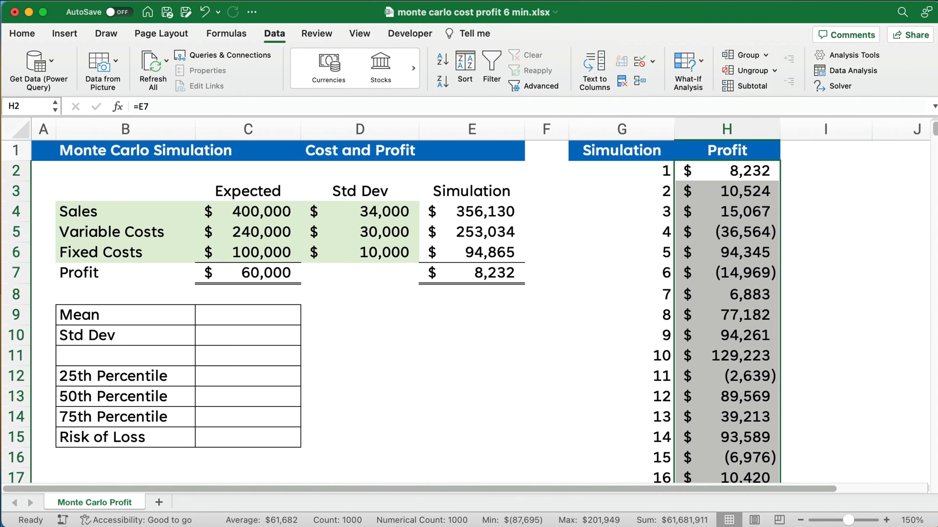
Enter =AVERAGE(profit) in C9, showing $61,346, and start the STDEV formula in C10.
{"action": "left_click", "coordinate": [248, 314]}
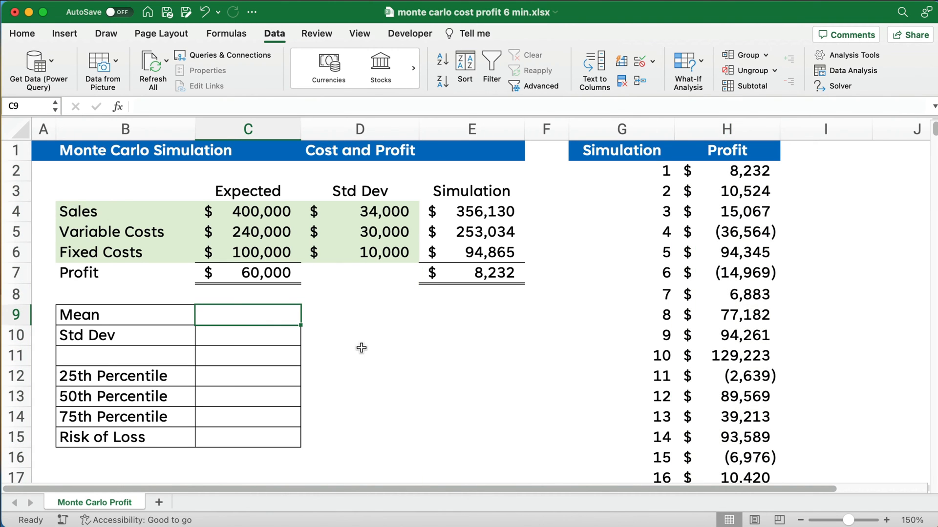
{"action": "mouse_move", "coordinate": [119, 391]}
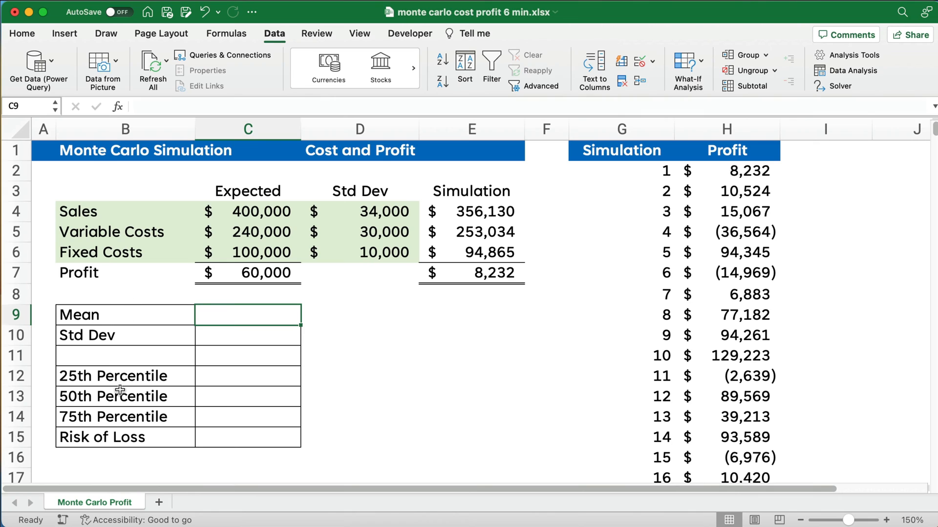
{"action": "mouse_move", "coordinate": [116, 417]}
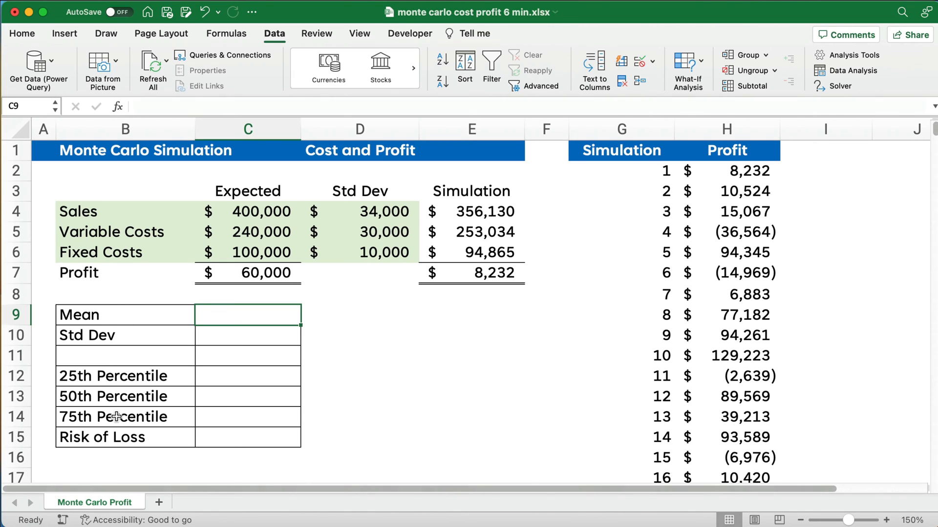
{"action": "type", "text": "=a"}
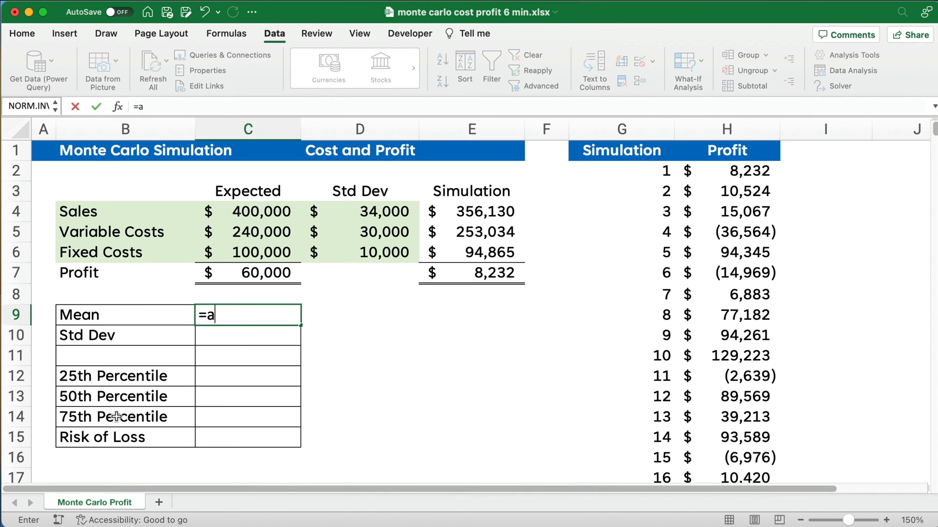
{"action": "type", "text": "verag"}
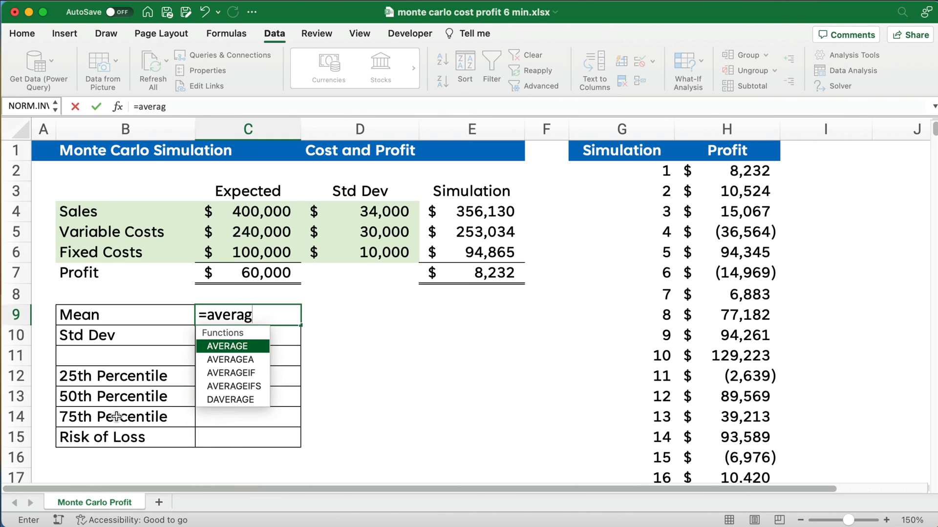
{"action": "type", "text": "E(profit"}
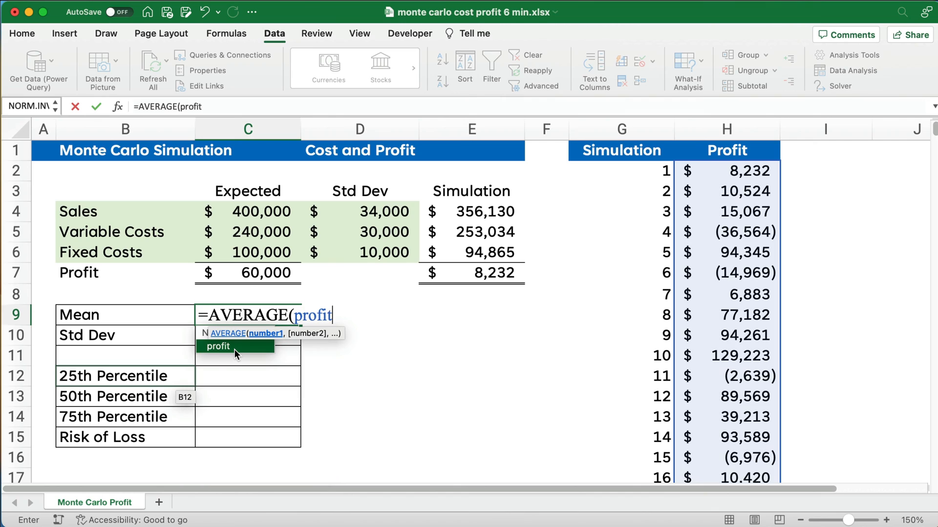
{"action": "type", "text": ")"}
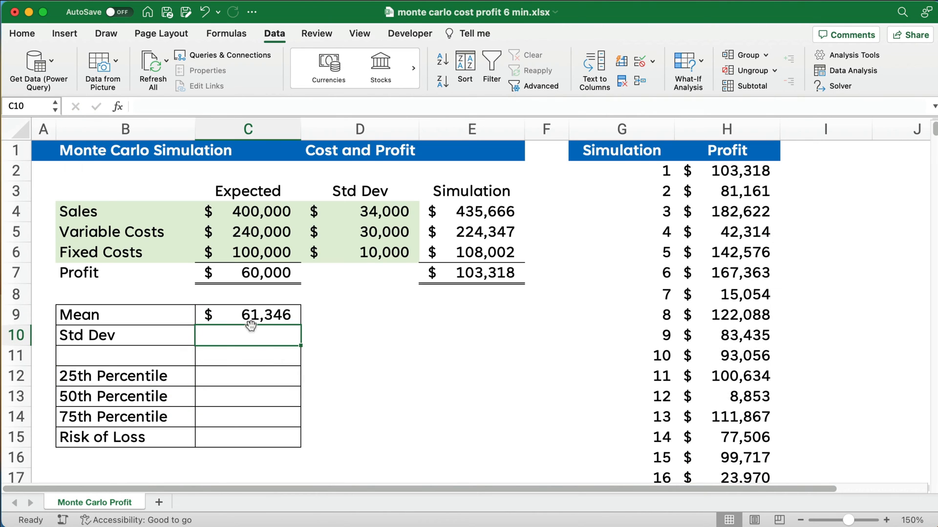
{"action": "mouse_move", "coordinate": [260, 274]}
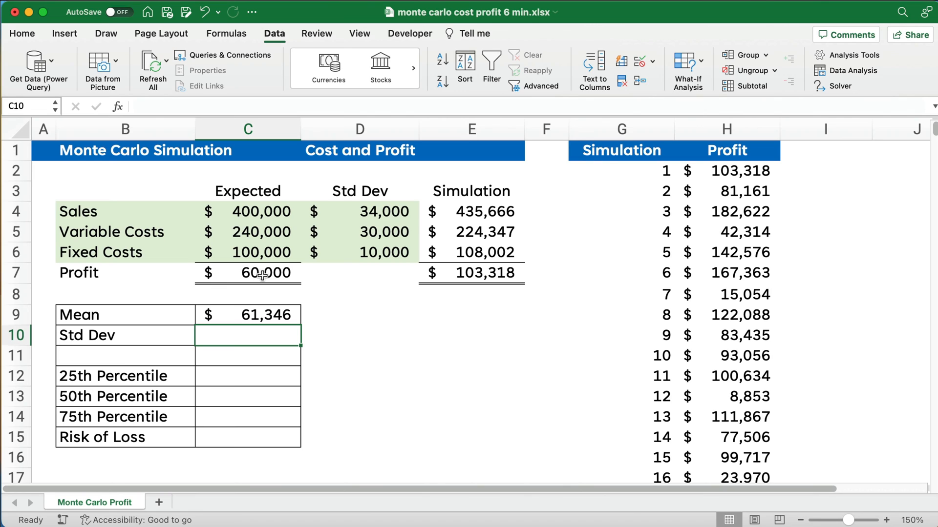
{"action": "mouse_move", "coordinate": [235, 334]}
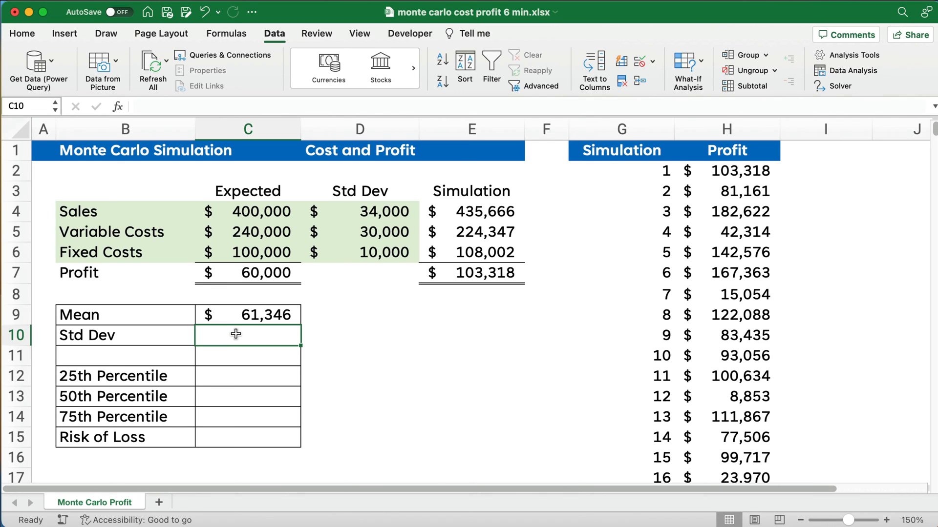
{"action": "type", "text": "=std"}
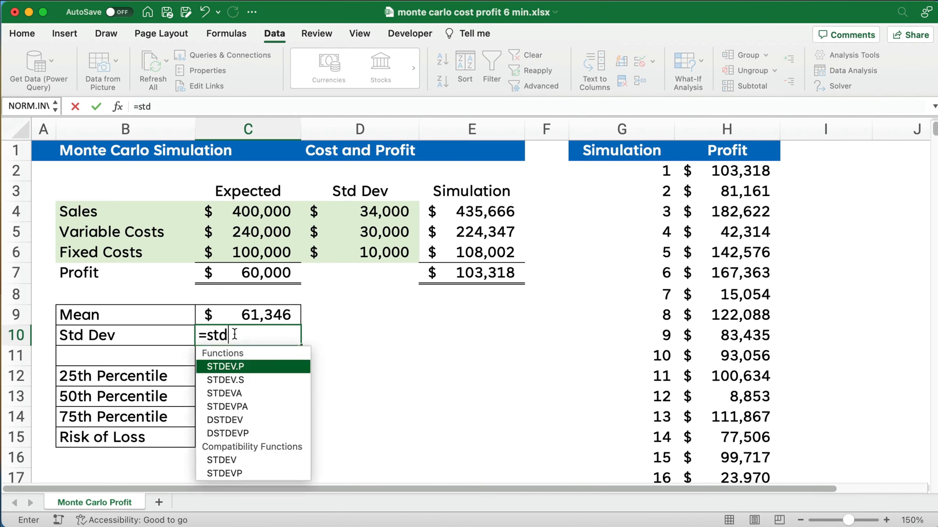
{"action": "mouse_move", "coordinate": [240, 380]}
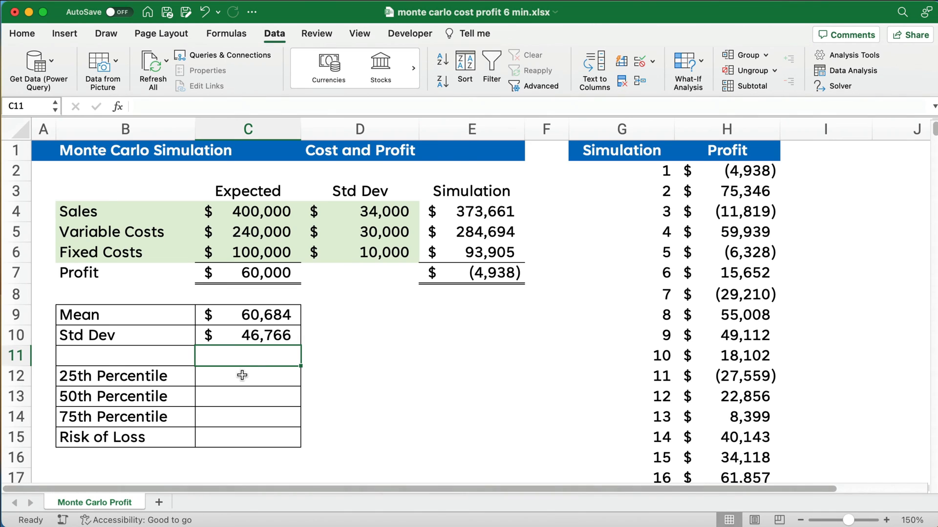
Enter PERCENTILE.INC(profit, .25) in C12, giving $30,819.
{"action": "left_click", "coordinate": [247, 376]}
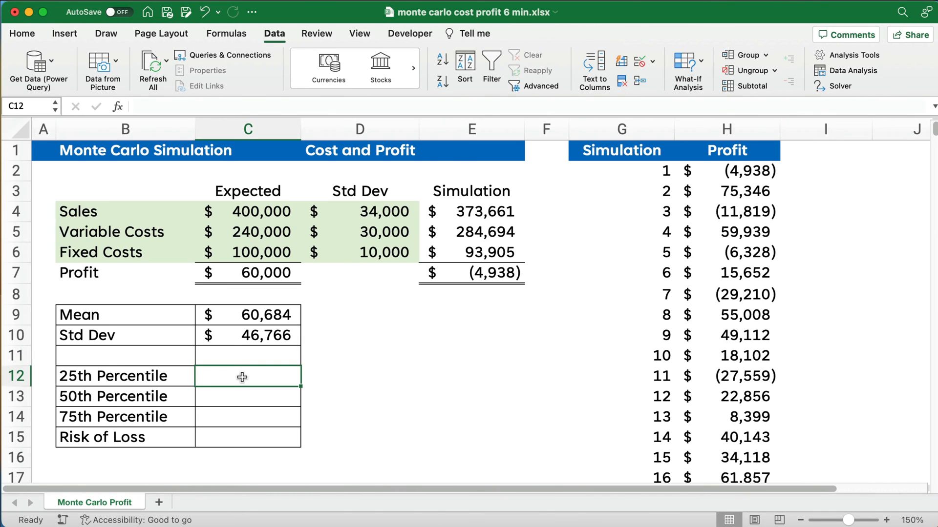
{"action": "type", "text": "="}
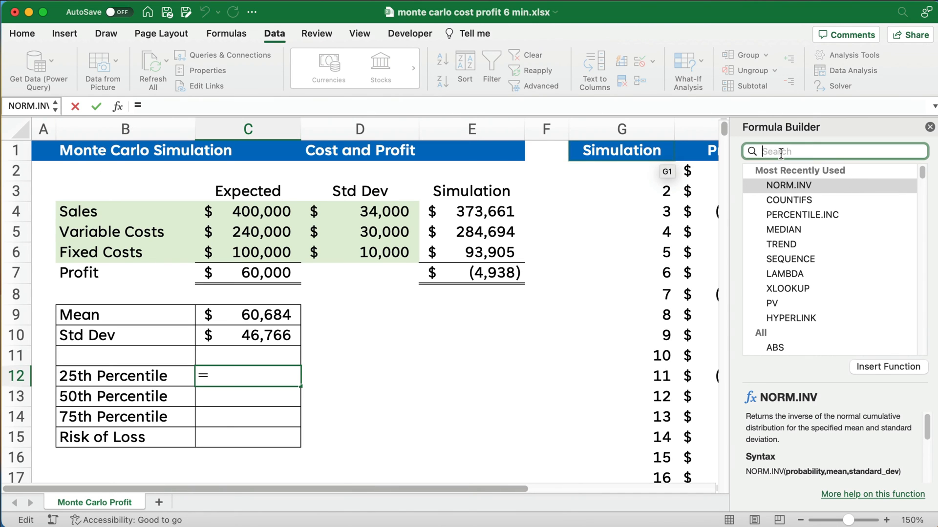
{"action": "type", "text": "per"}
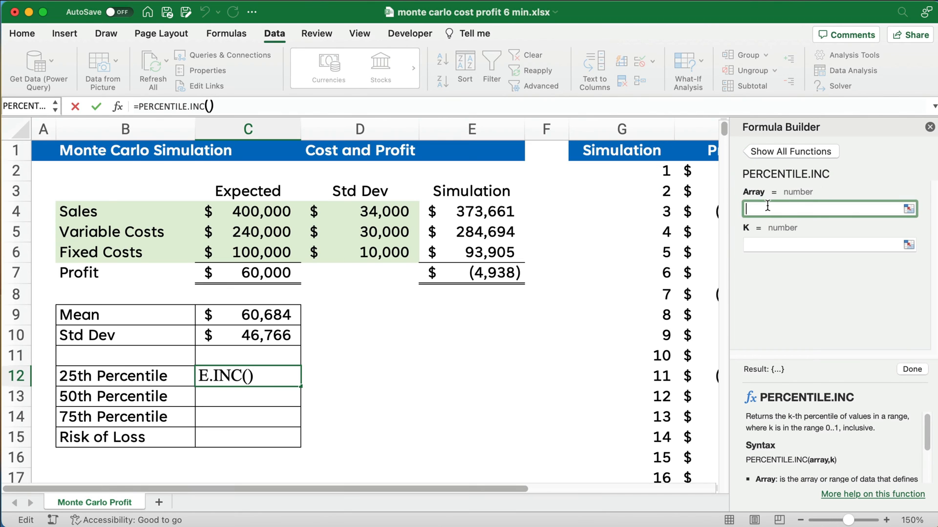
{"action": "type", "text": "profit"}
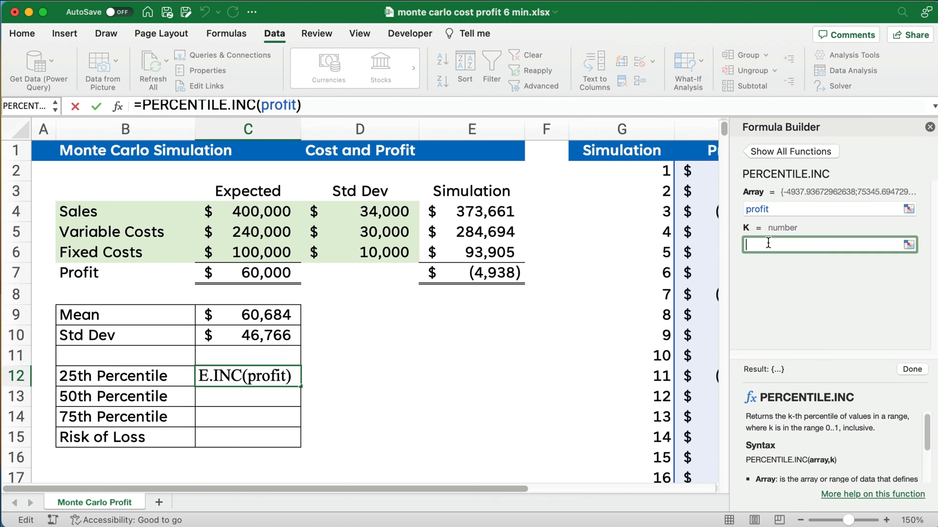
{"action": "type", "text": ".25"}
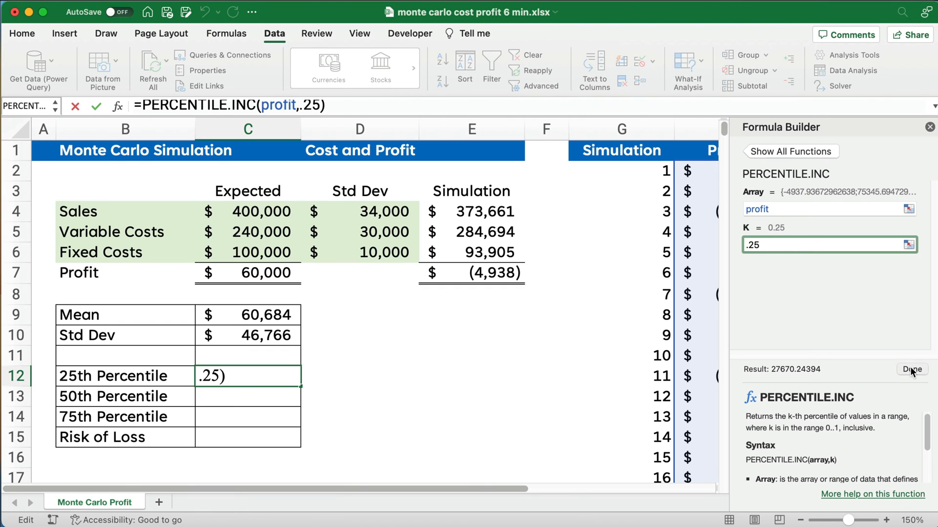
{"action": "left_click", "coordinate": [911, 369]}
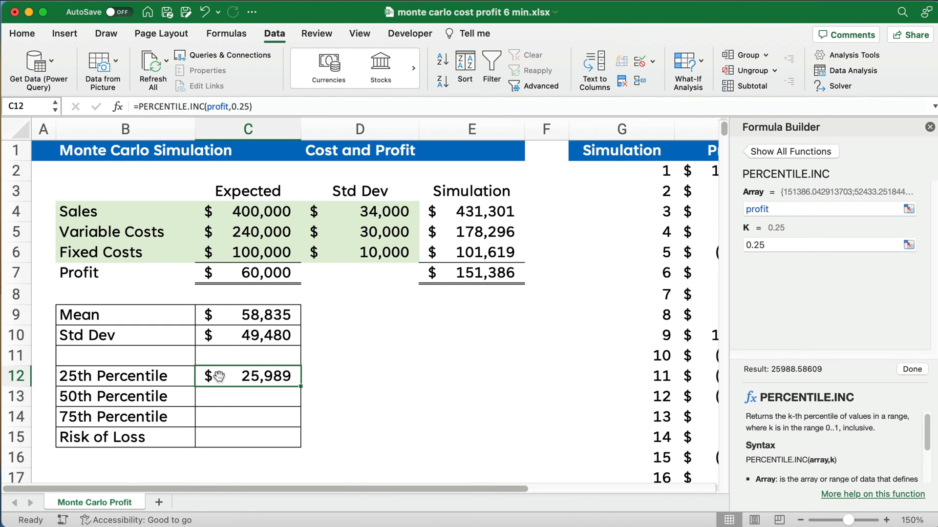
{"action": "mouse_move", "coordinate": [256, 377]}
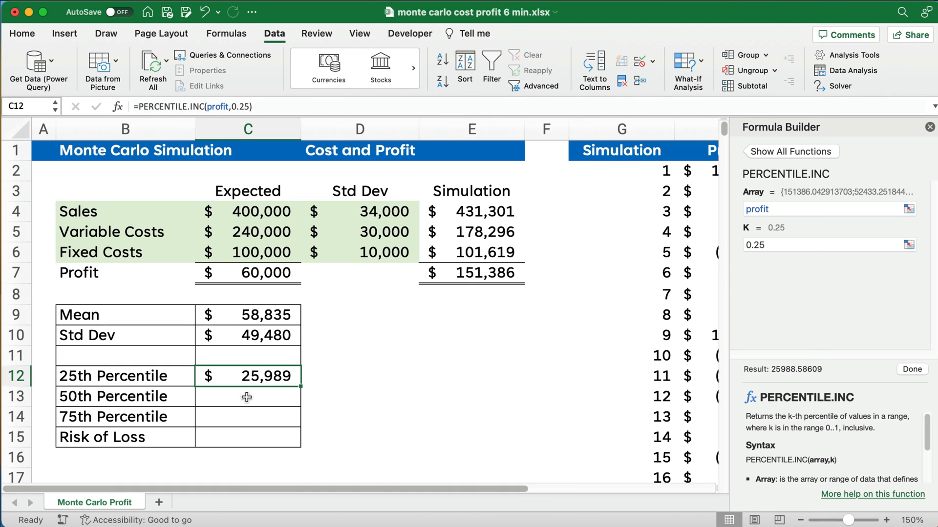
{"action": "mouse_move", "coordinate": [255, 392]}
{"action": "type", "text": "=PERCENTILE.INC("}
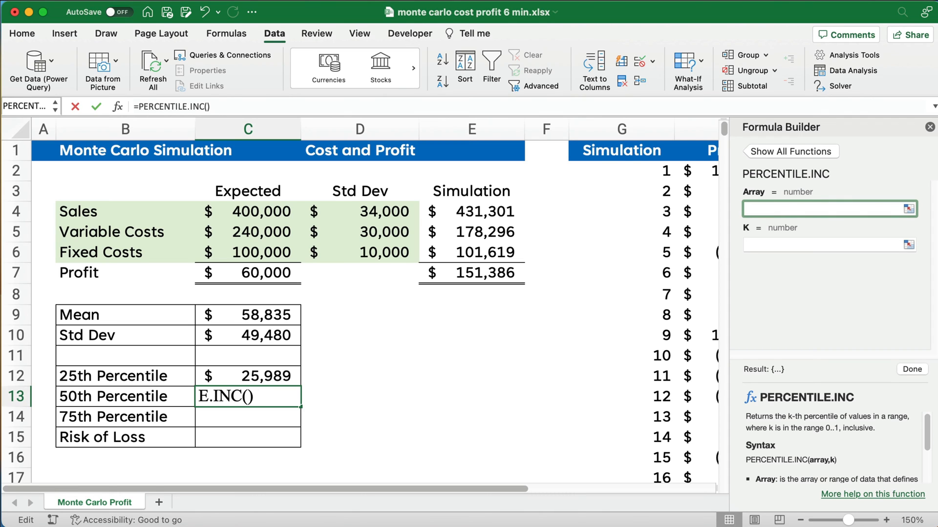
Enter PERCENTILE.INC(profit, .5) in C13, giving $61,485.
{"action": "type", "text": "profit"}
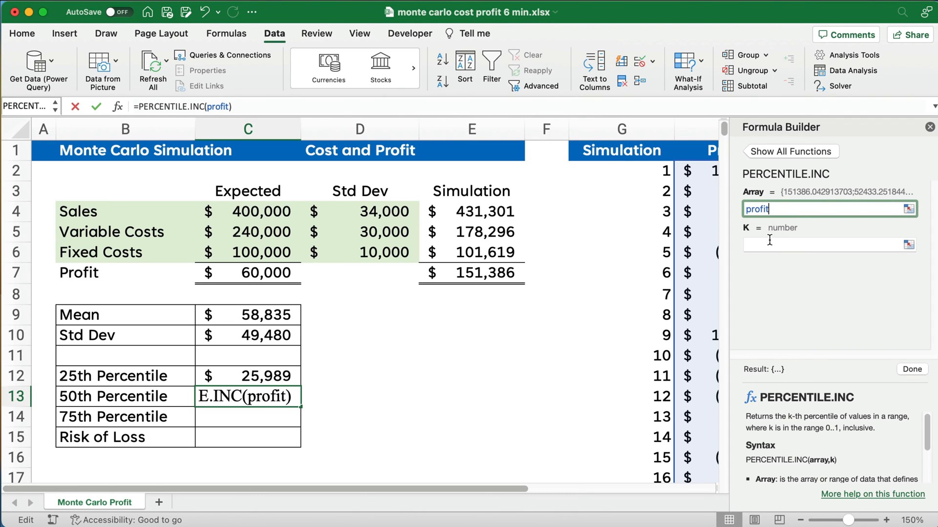
{"action": "type", "text": ".5"}
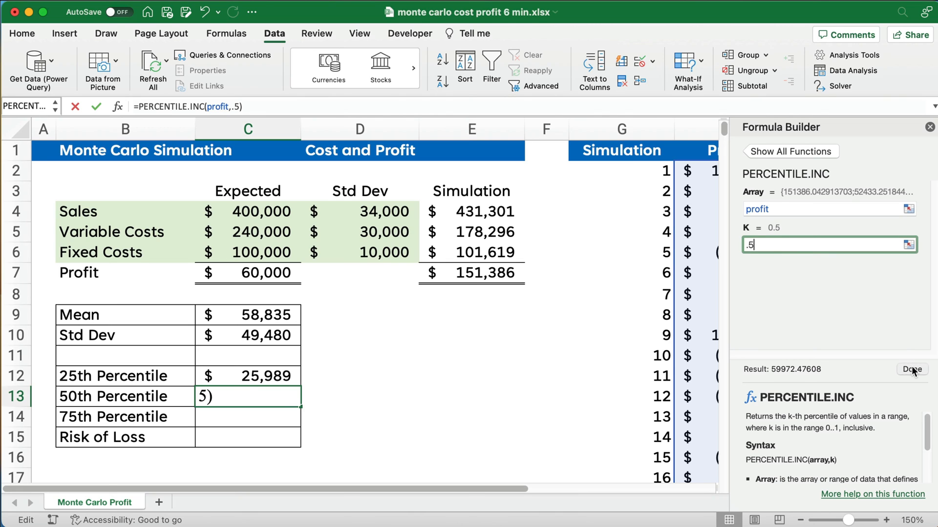
{"action": "left_click", "coordinate": [912, 370]}
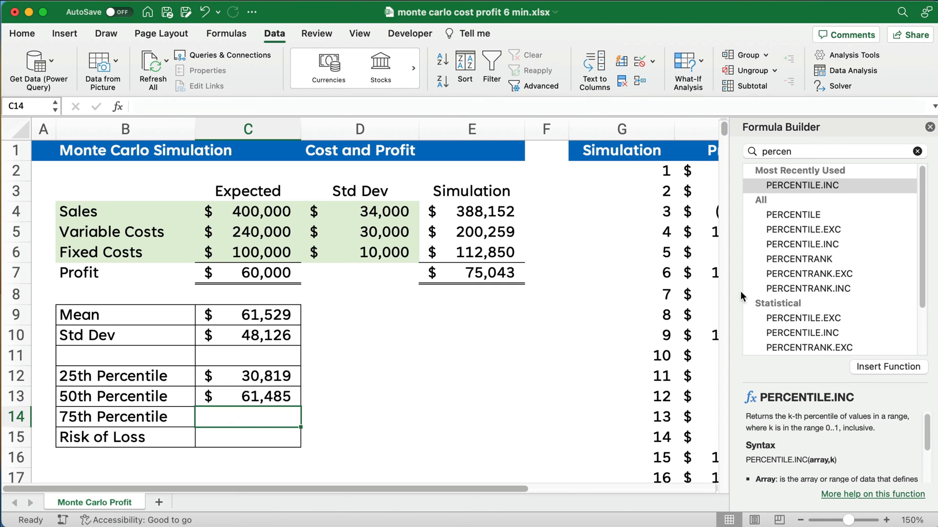
Enter PERCENTILE.INC(profit, .75) in C14, showing $96,480.
{"action": "double_click", "coordinate": [802, 185]}
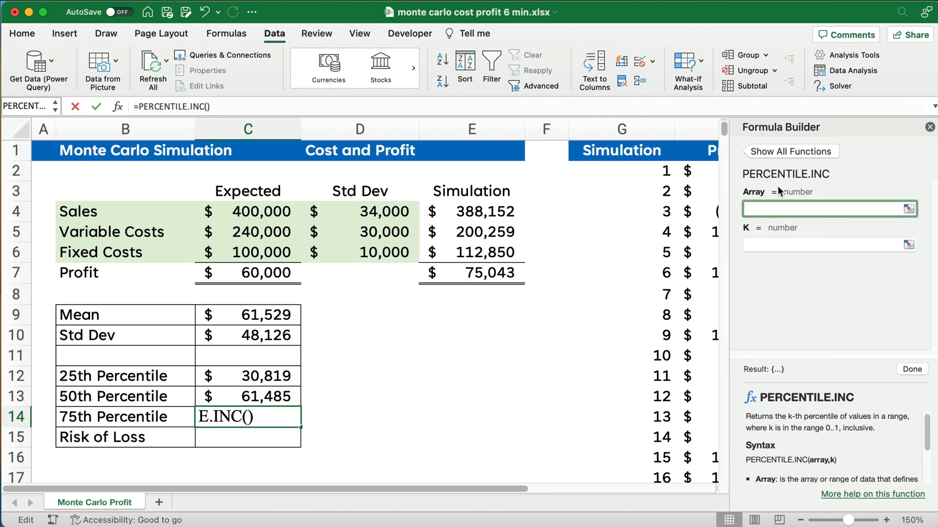
{"action": "type", "text": "profit"}
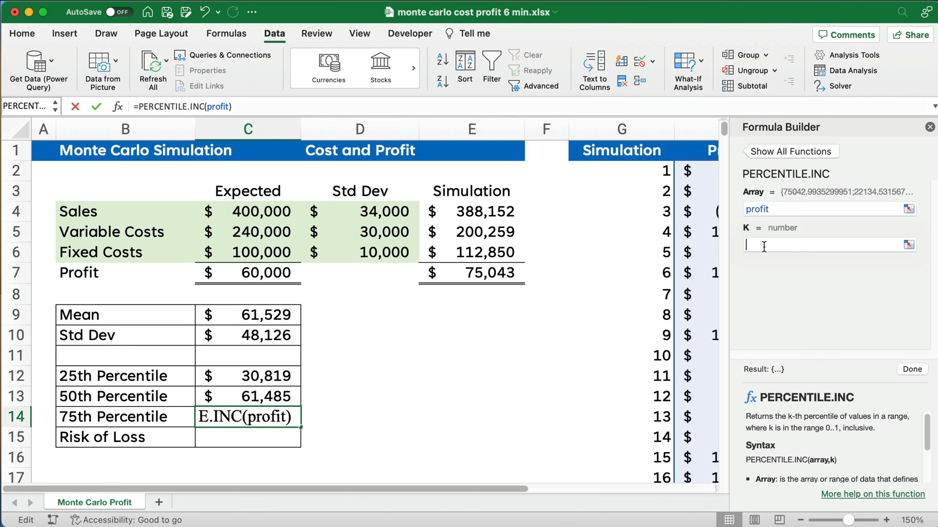
{"action": "type", "text": ","}
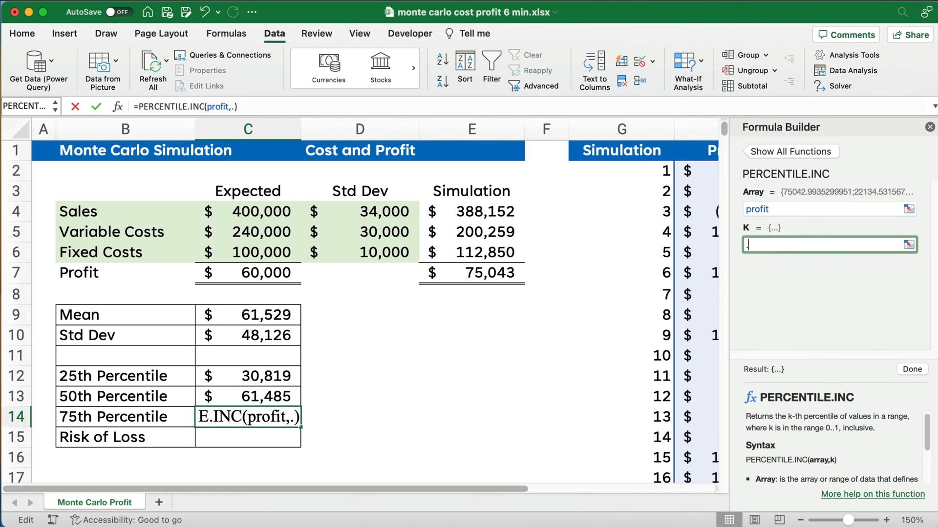
{"action": "type", "text": ".75"}
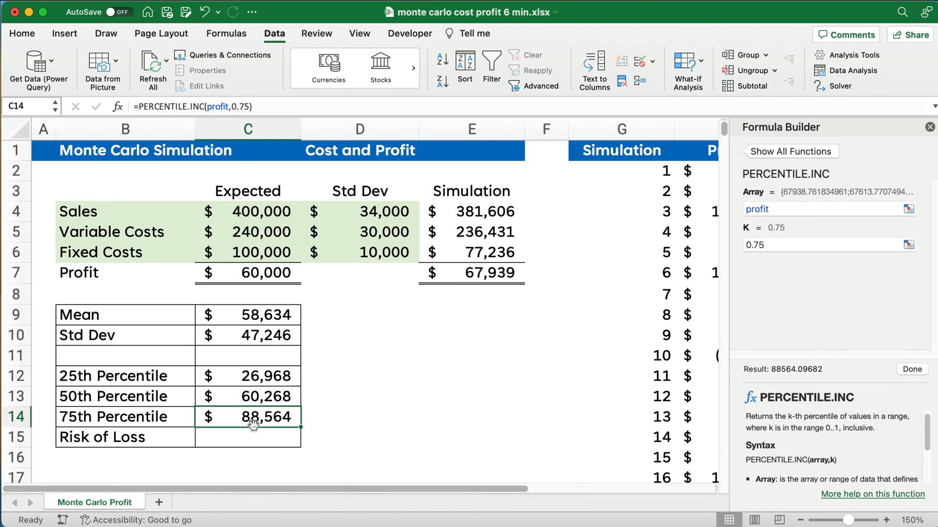
{"action": "left_click", "coordinate": [247, 437]}
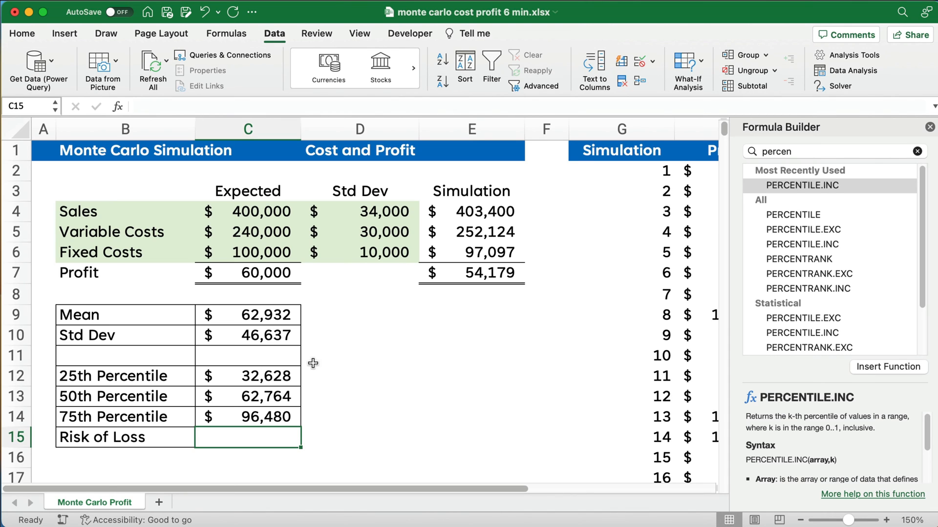
{"action": "mouse_move", "coordinate": [317, 363]}
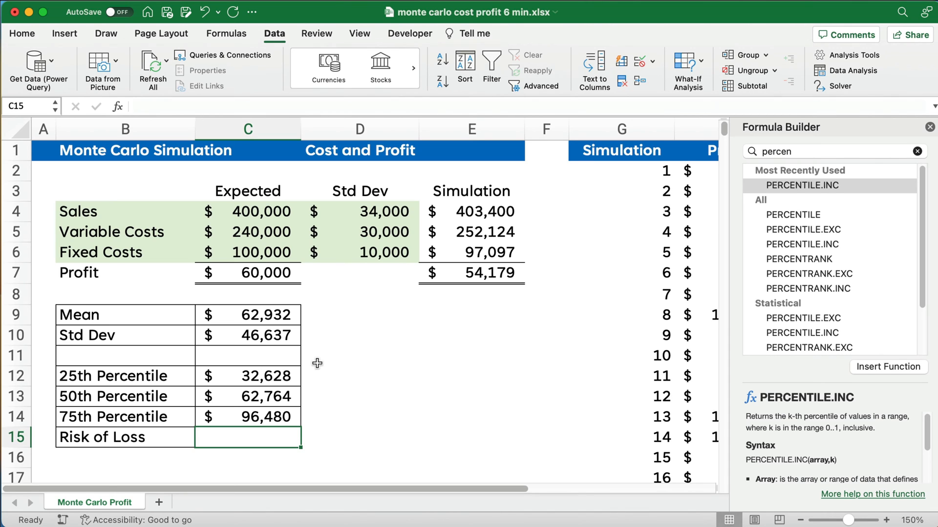
{"action": "mouse_move", "coordinate": [921, 134]}
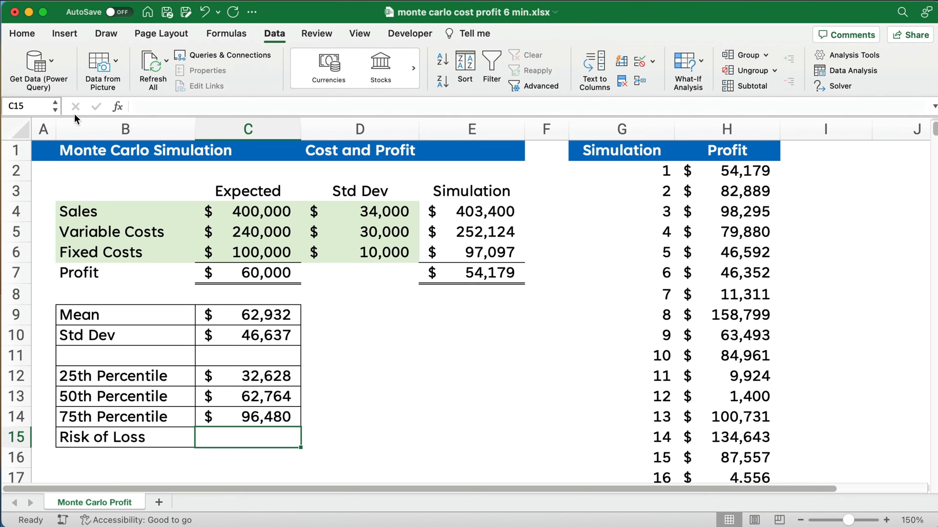
Insert COUNTIFS with range profit and criteria "<0" in C15.
{"action": "type", "text": "="}
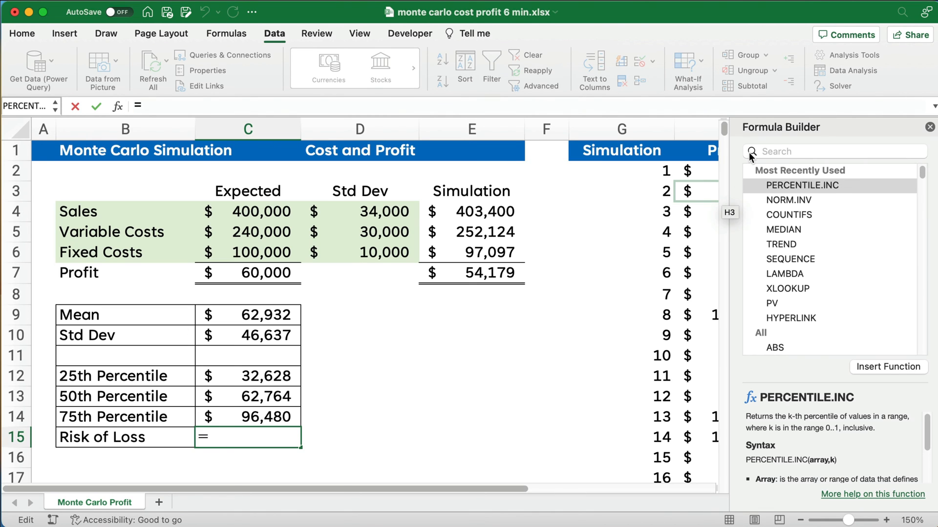
{"action": "left_click", "coordinate": [833, 151]}
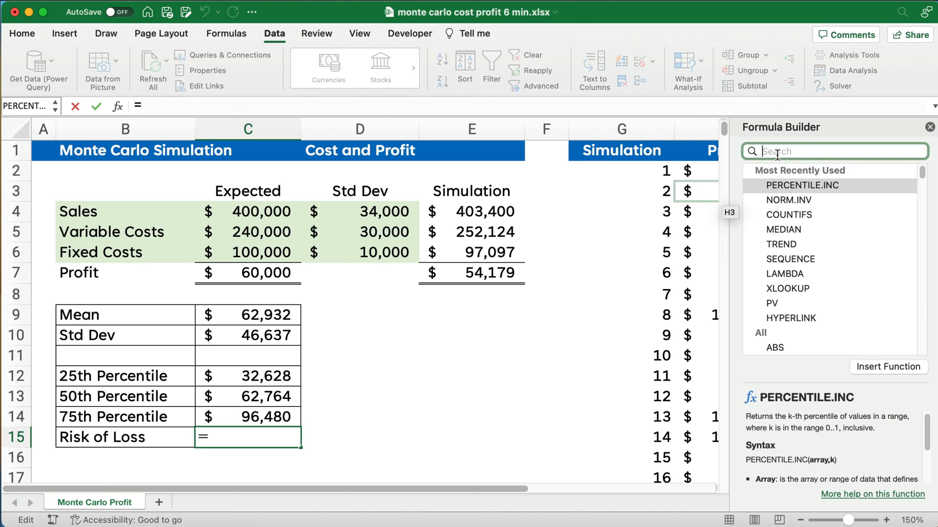
{"action": "left_click", "coordinate": [788, 215]}
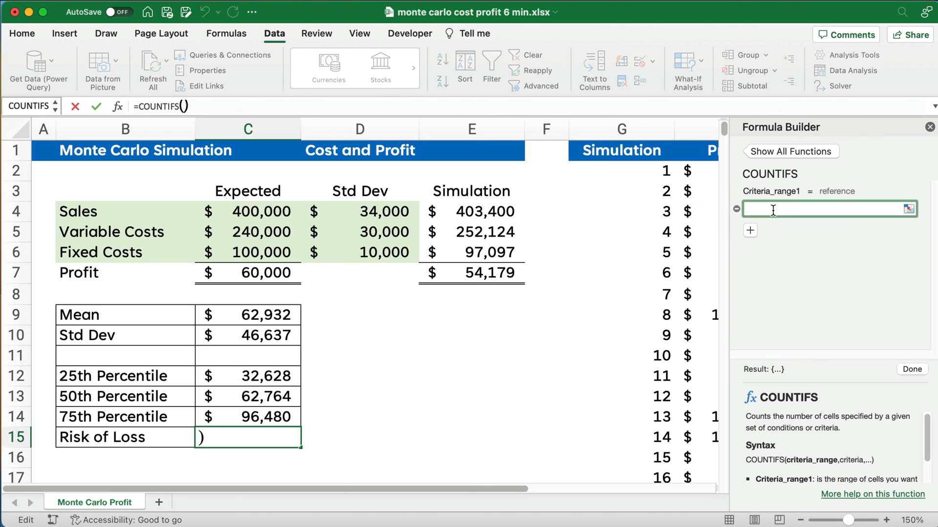
{"action": "left_click", "coordinate": [749, 230]}
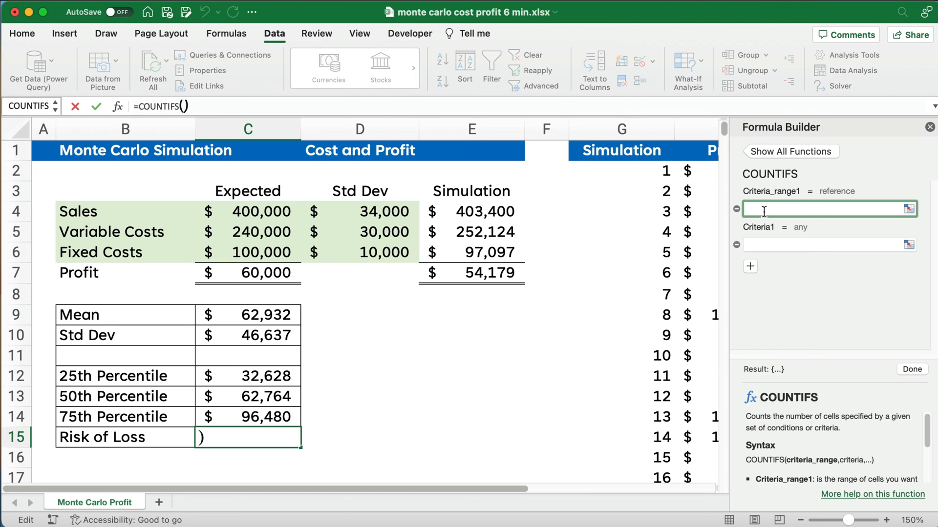
{"action": "type", "text": "profit"}
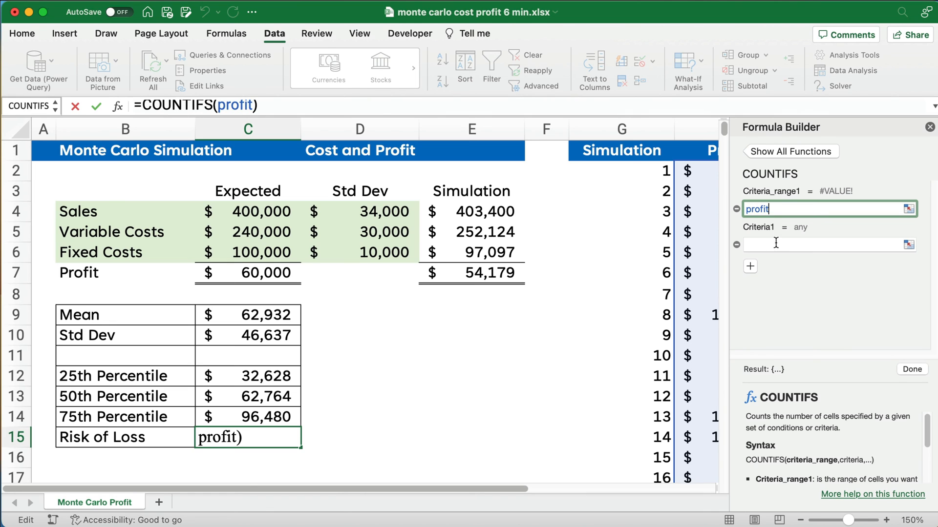
{"action": "left_click", "coordinate": [828, 245]}
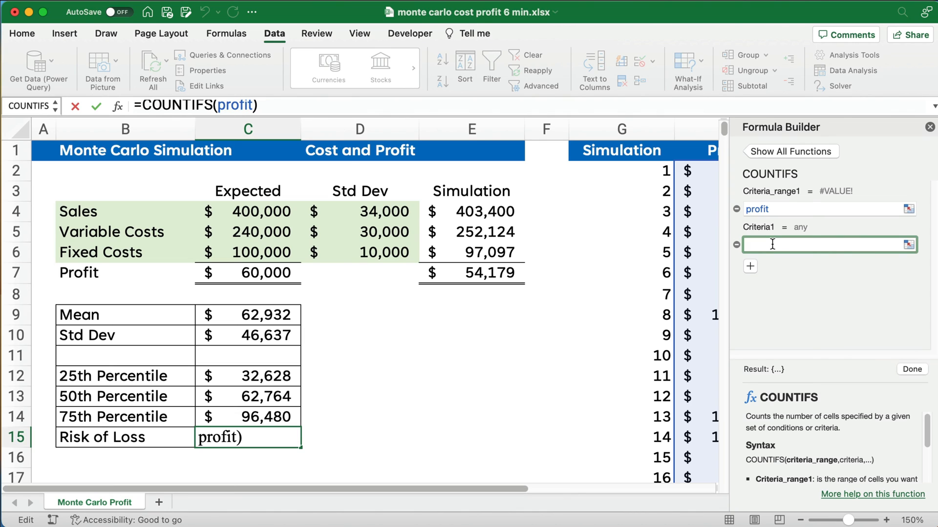
{"action": "type", "text": "<0\""}
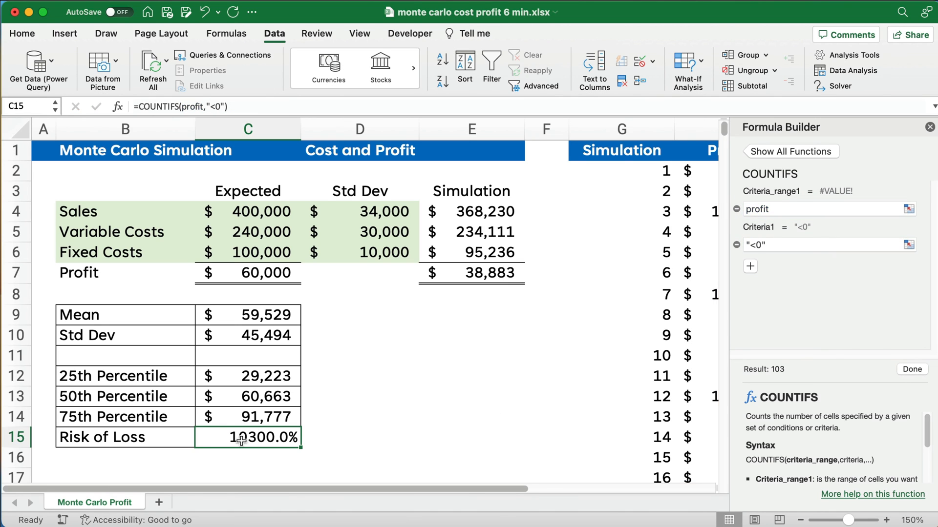
Append /1000 to the count so Risk of Loss shows 9.5%.
{"action": "double_click", "coordinate": [247, 437]}
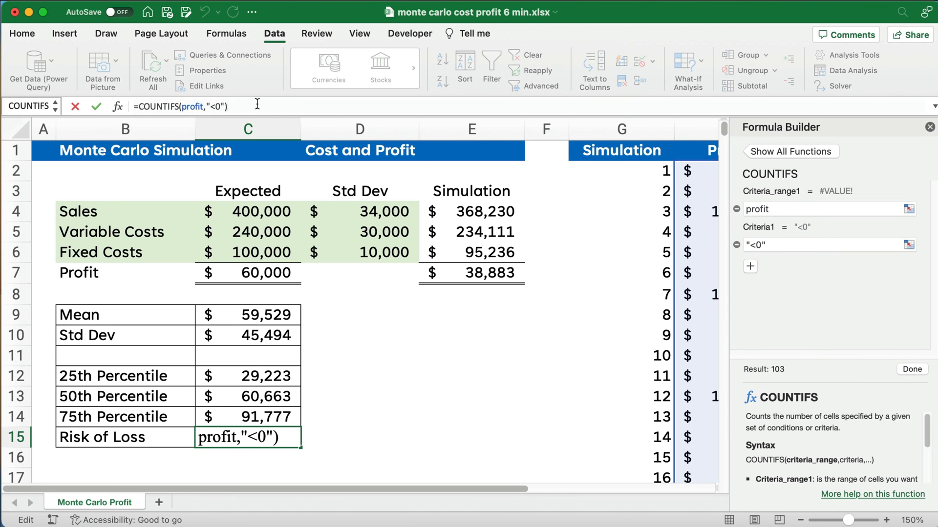
{"action": "type", "text": "/"}
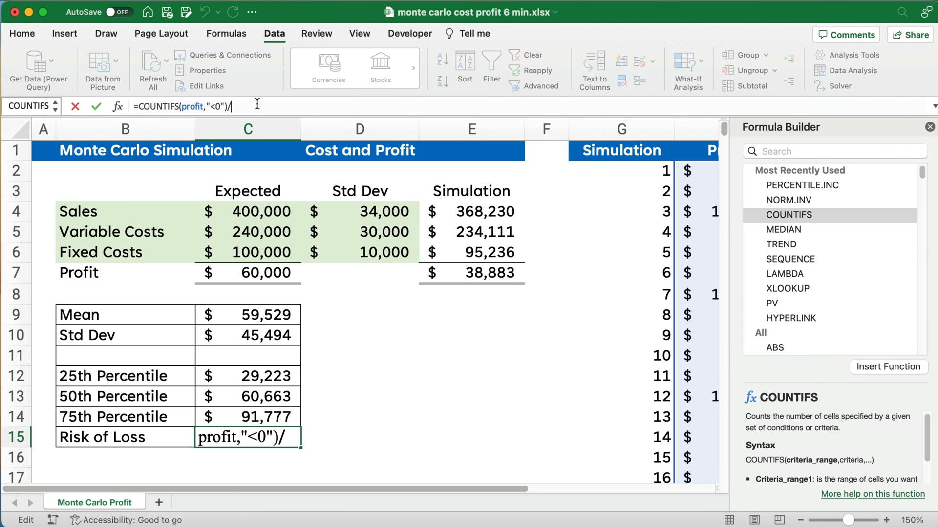
{"action": "type", "text": "1000"}
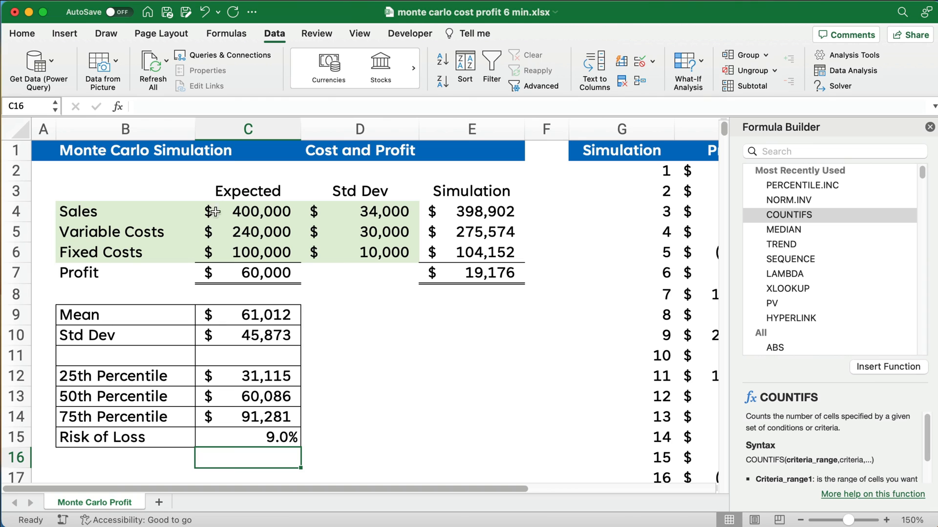
{"action": "left_click", "coordinate": [247, 437]}
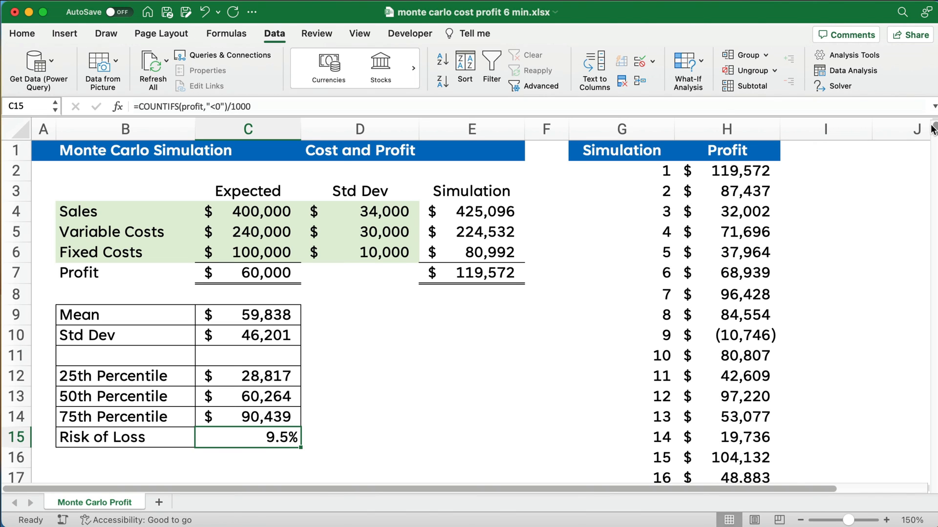
Show the E4 sales formula =NORM.INV(RAND(),C4,D4) as text via FORMULATEXT beside Std Dev.
{"action": "left_click", "coordinate": [471, 335]}
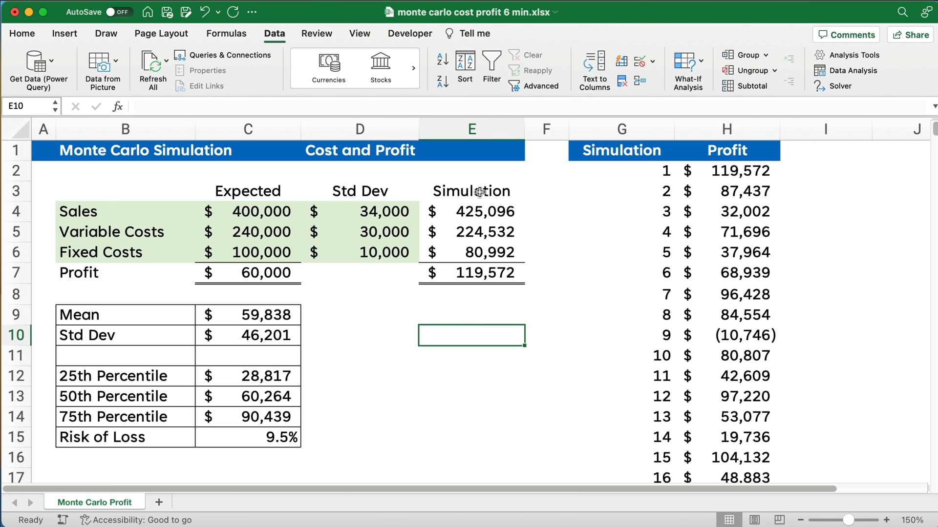
{"action": "left_click", "coordinate": [471, 211]}
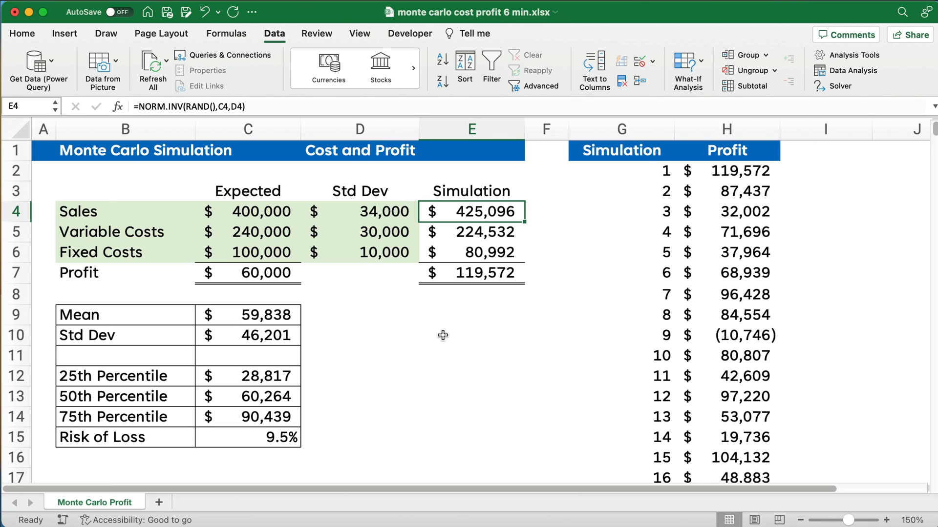
{"action": "type", "text": "=for"}
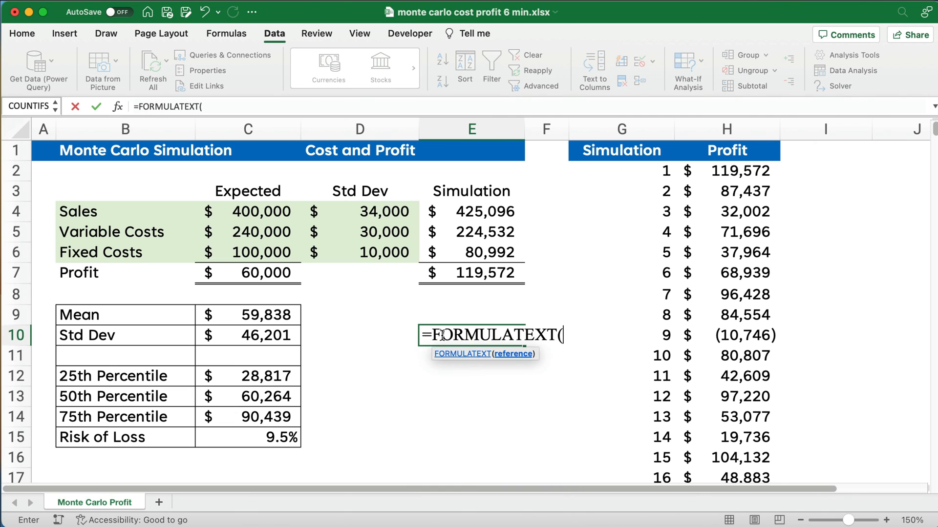
{"action": "left_click", "coordinate": [471, 211]}
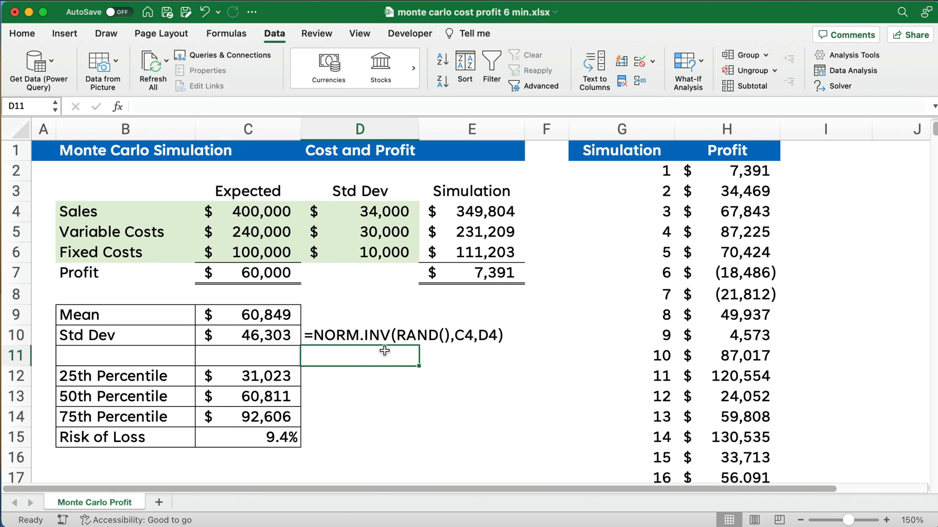
{"action": "mouse_move", "coordinate": [422, 342]}
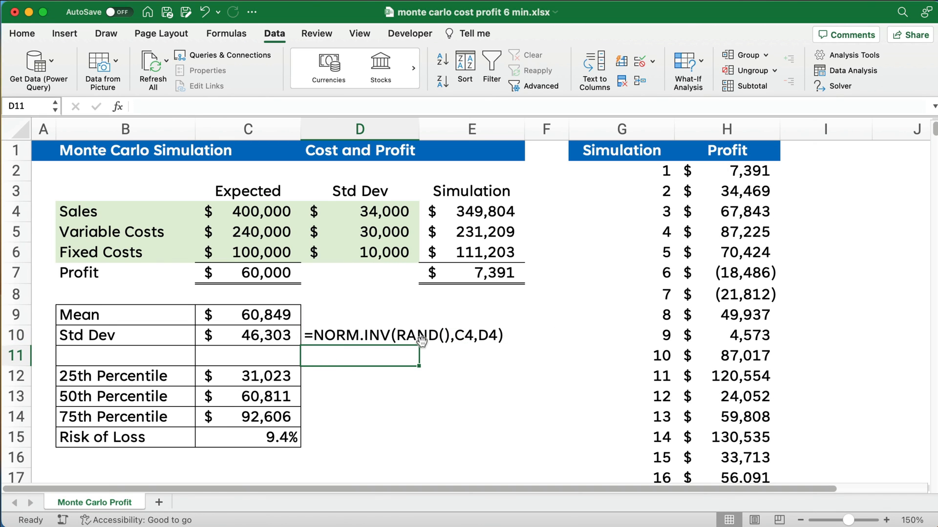
{"action": "mouse_move", "coordinate": [468, 344]}
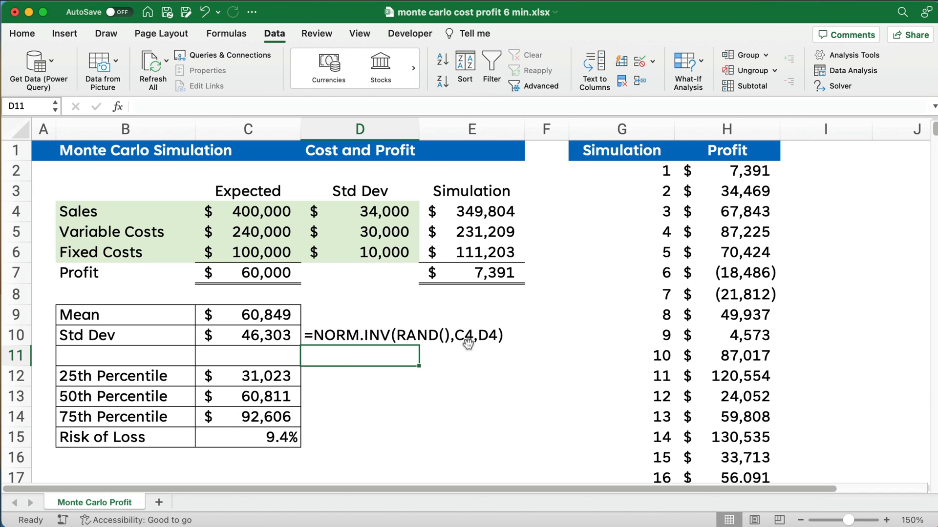
{"action": "mouse_move", "coordinate": [518, 409]}
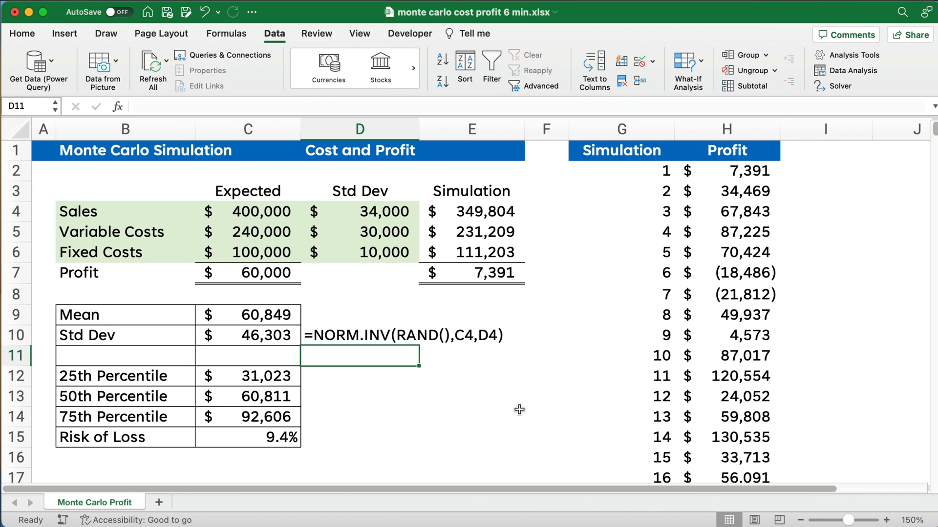